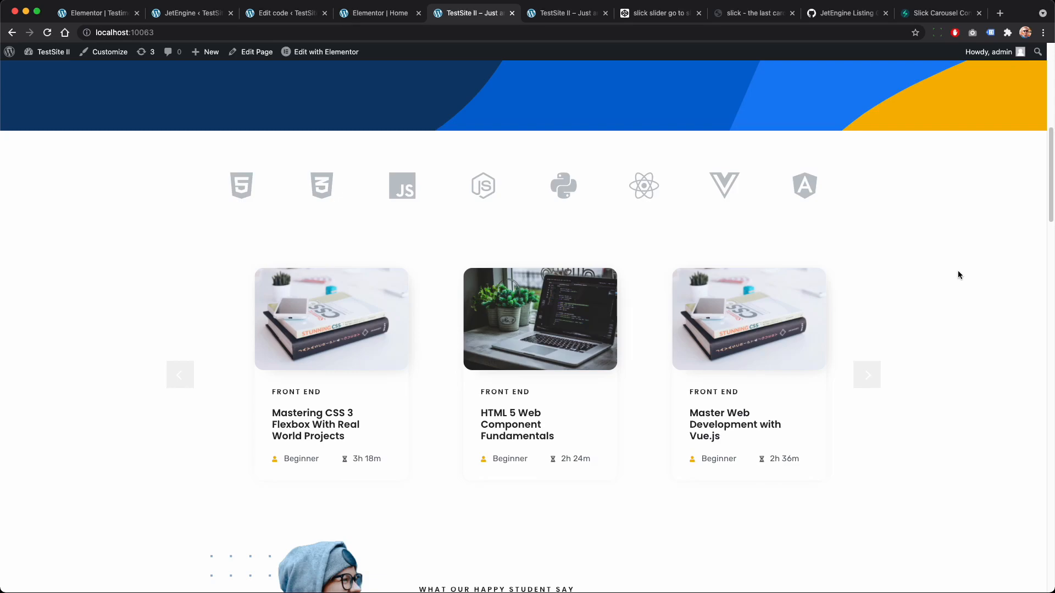
Step: Watch the course carousel and rotating testimonial slider, then bring up the JetEngine modules page
click(866, 375)
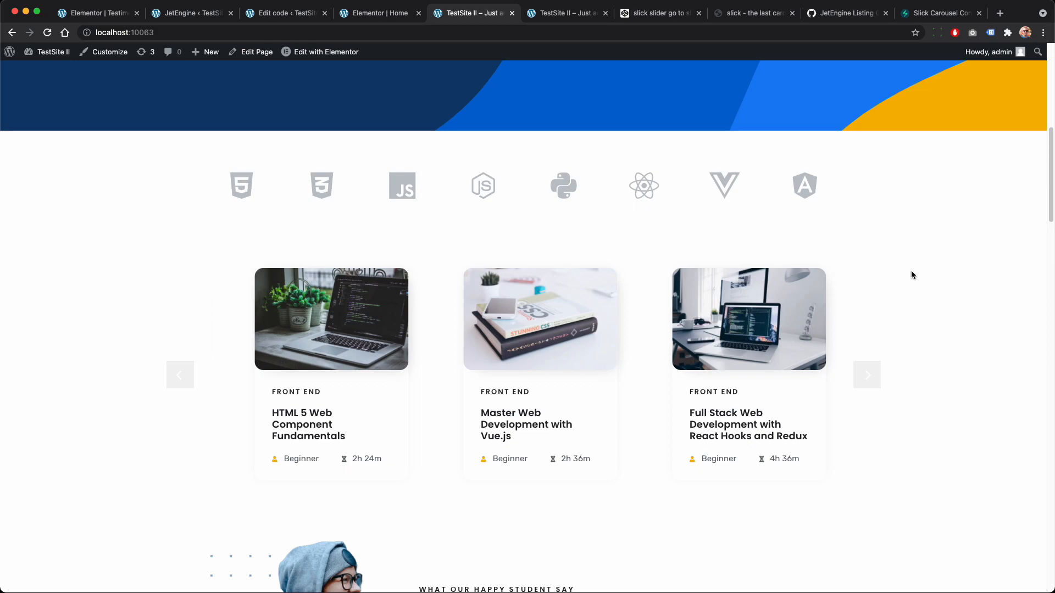
click(866, 375)
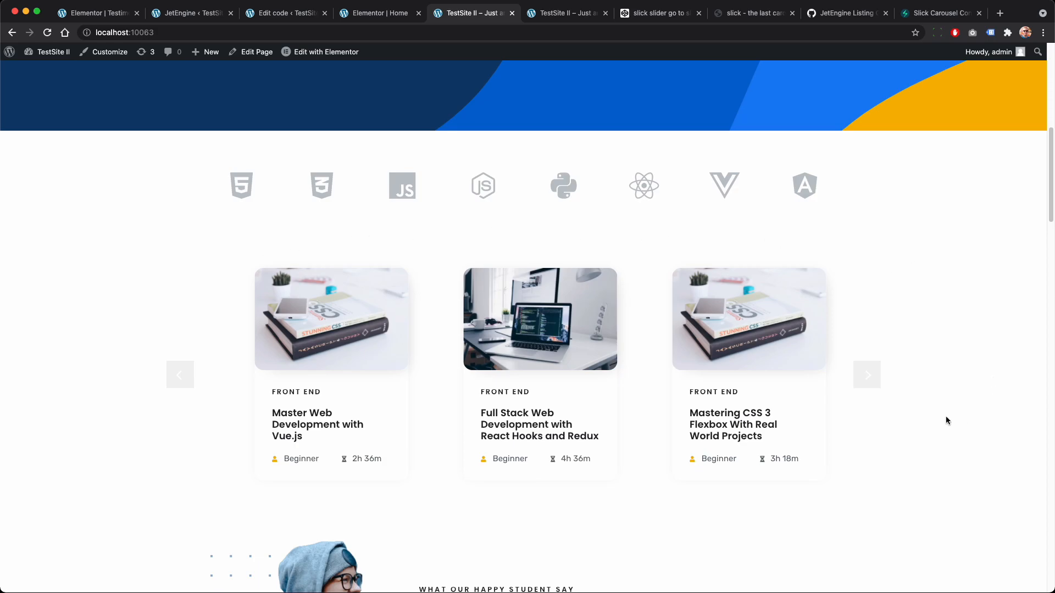
scroll(down, 3)
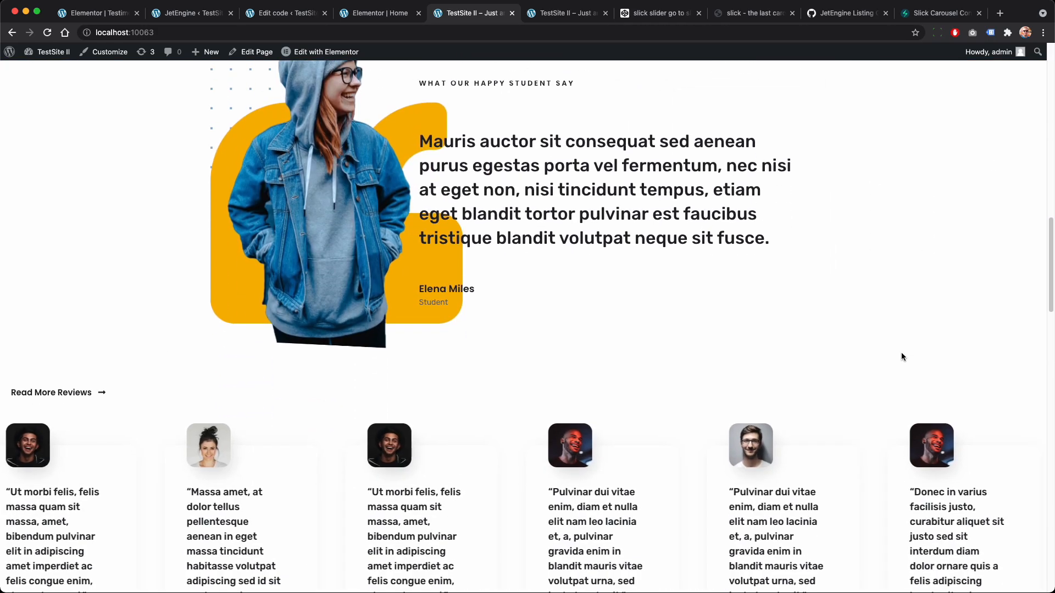
scroll(down, 3)
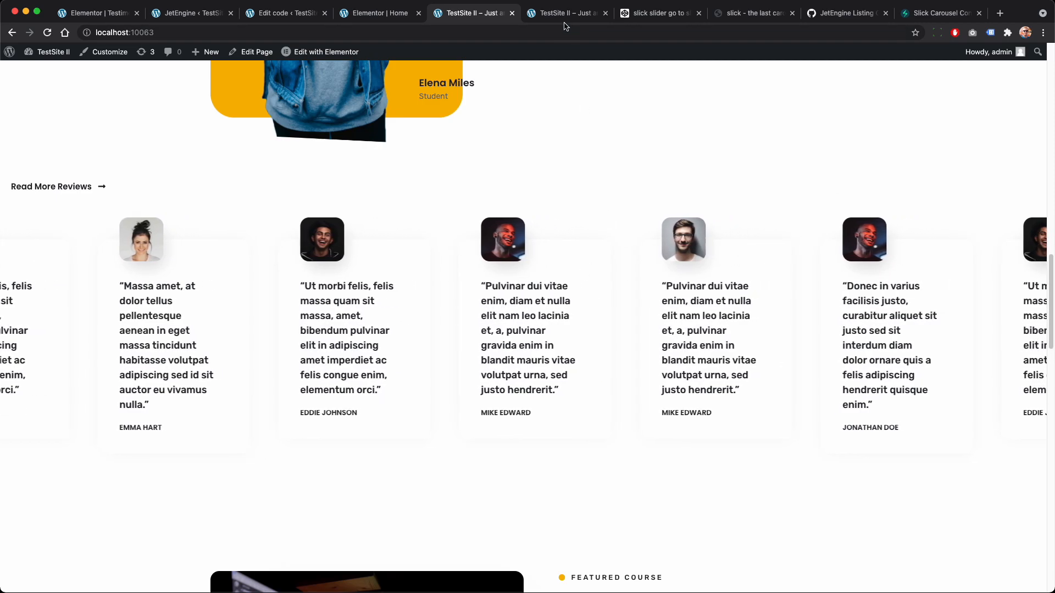
click(567, 13)
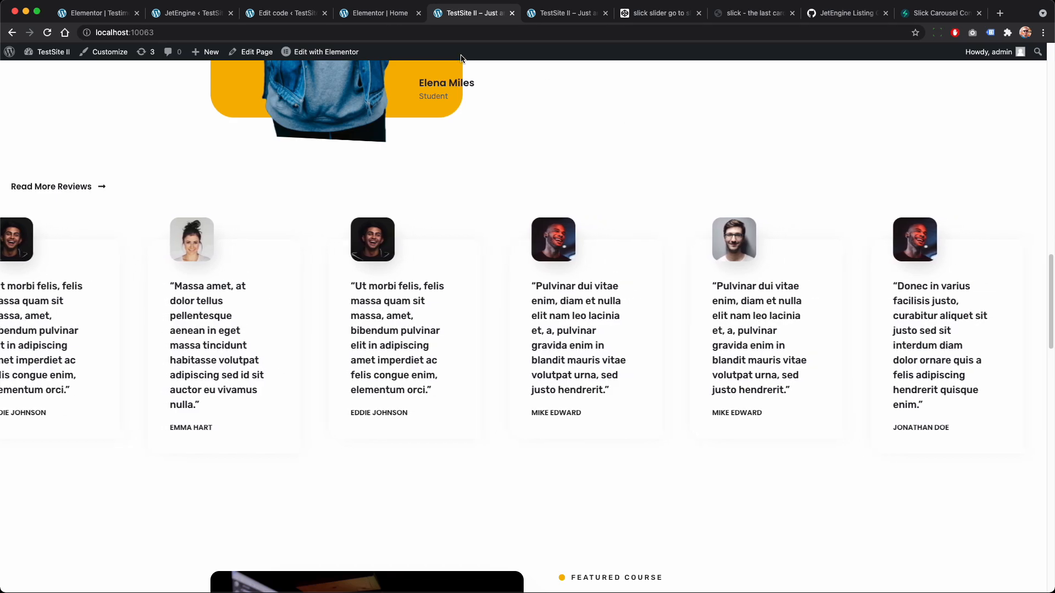
click(191, 12)
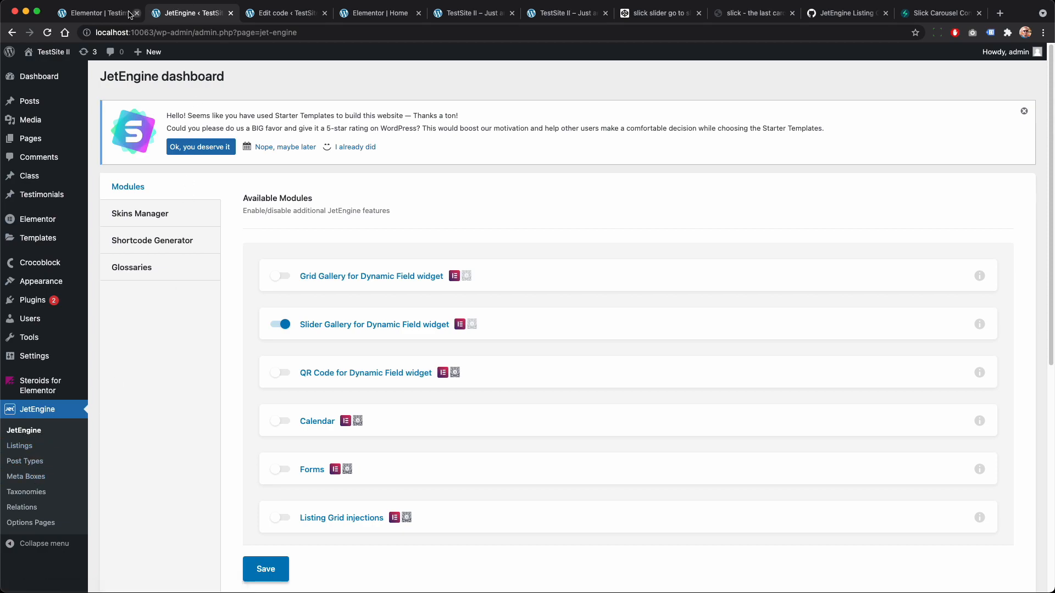
click(97, 13)
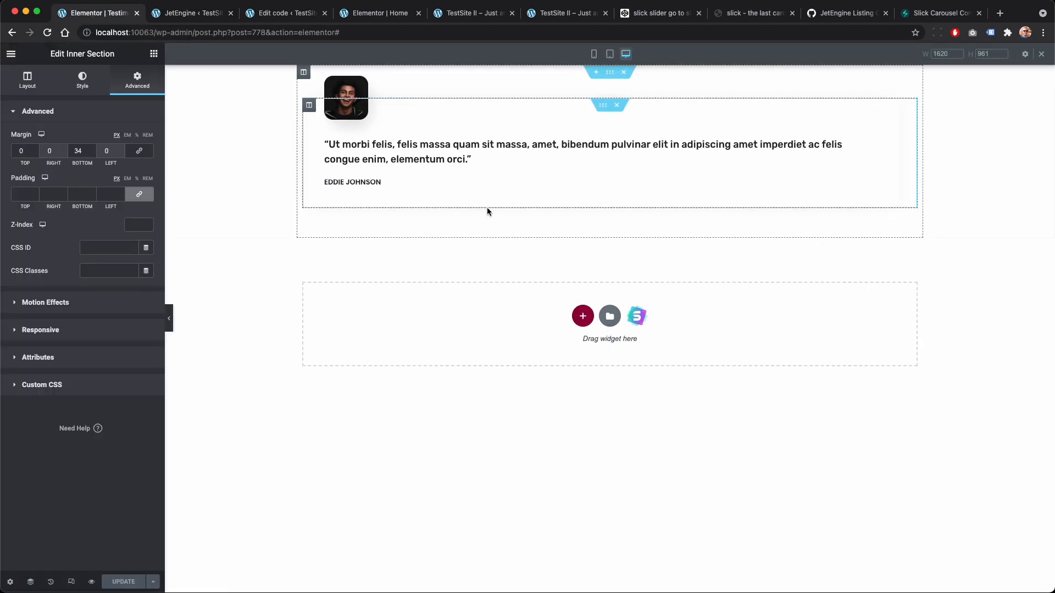
click(582, 151)
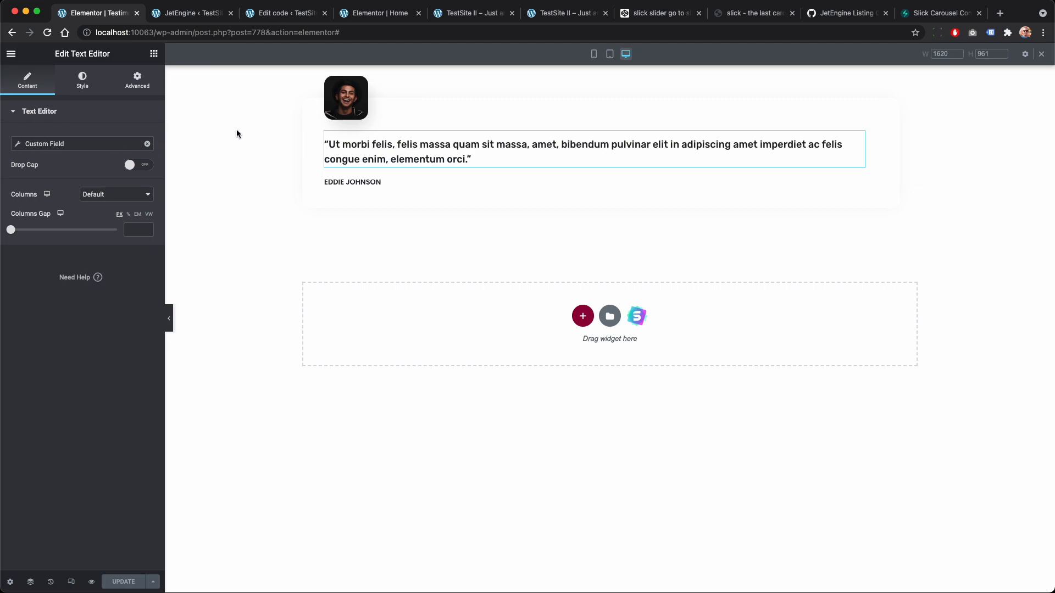
click(346, 98)
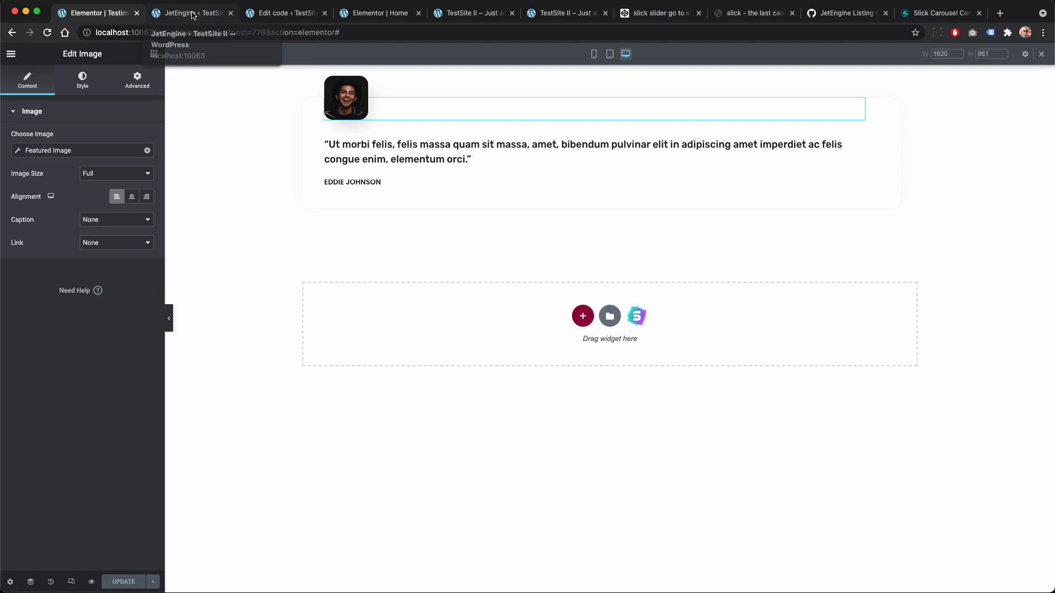
click(190, 12)
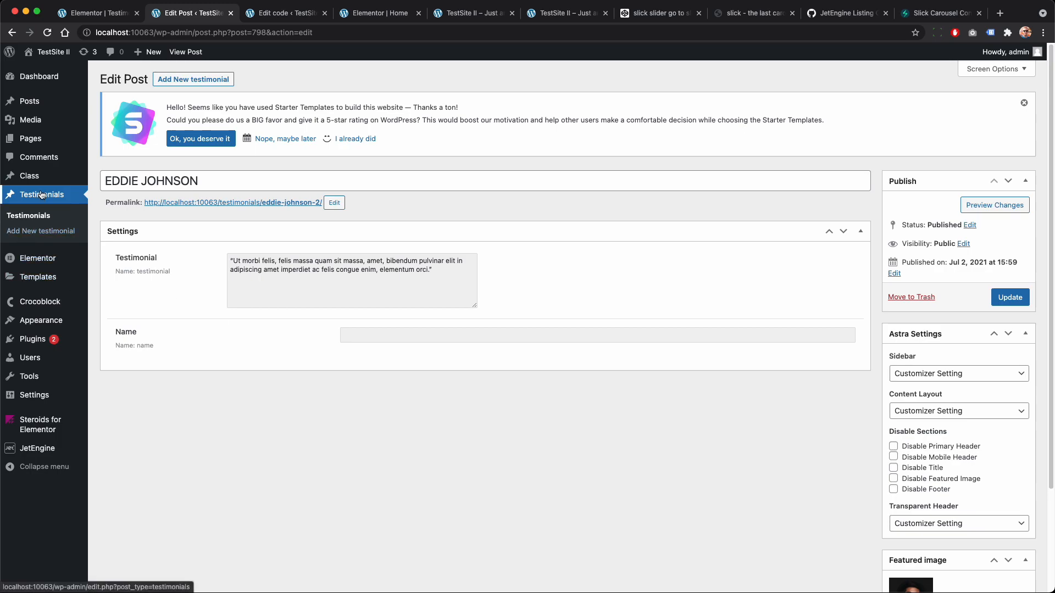
Step: Review the Testimonials list and the enabled Slider Gallery module, then open Elementor's Home editor
click(41, 194)
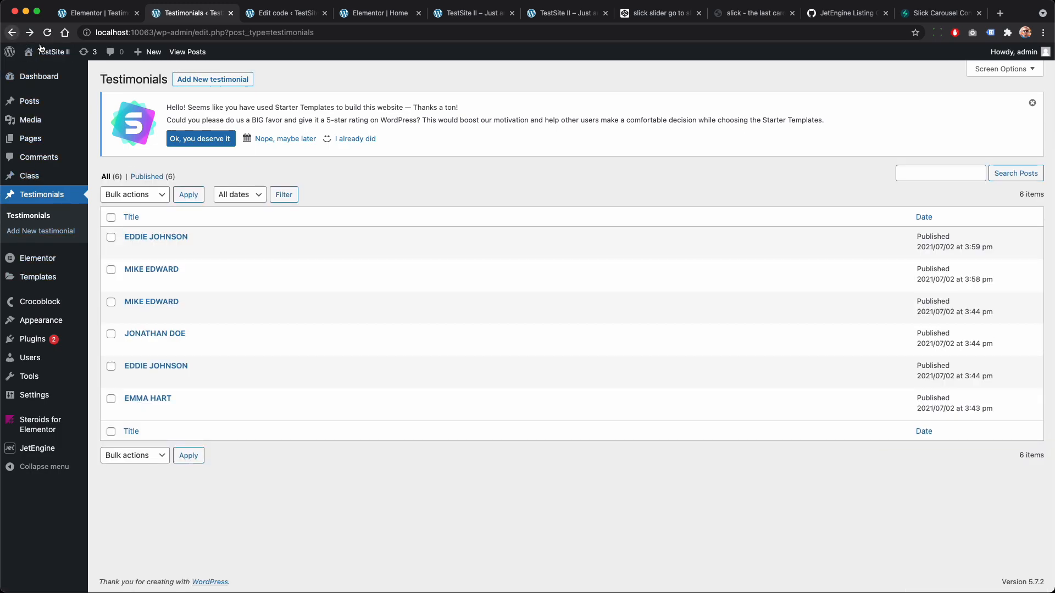
mouse_move(59, 462)
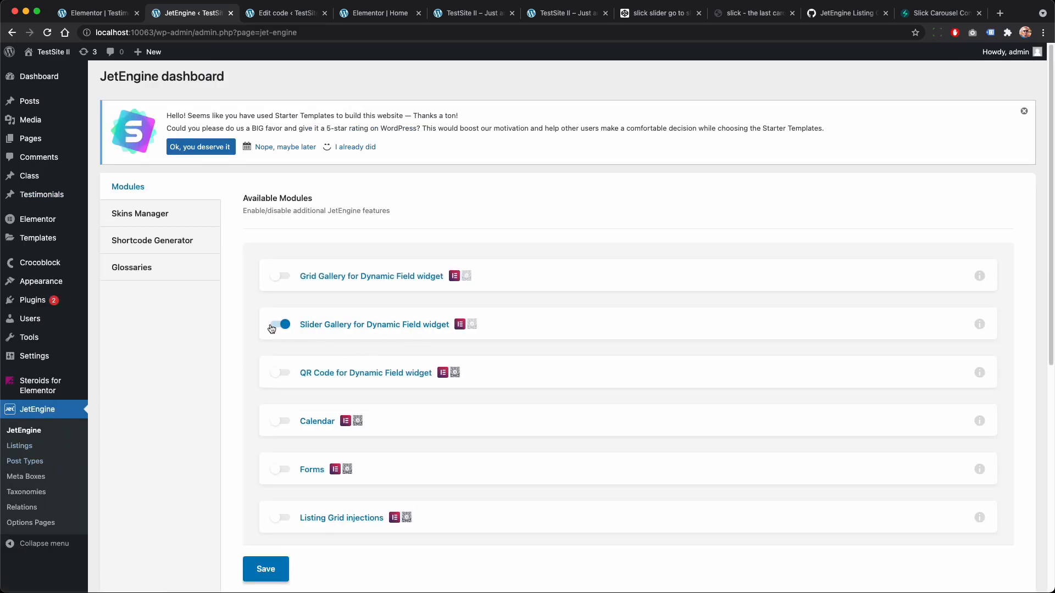
click(279, 324)
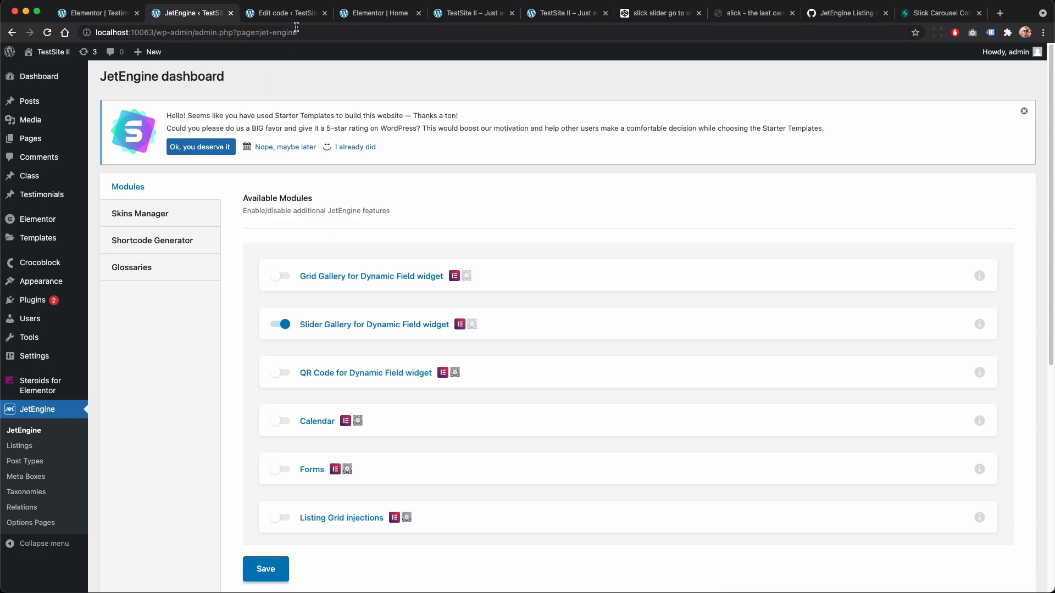
click(377, 13)
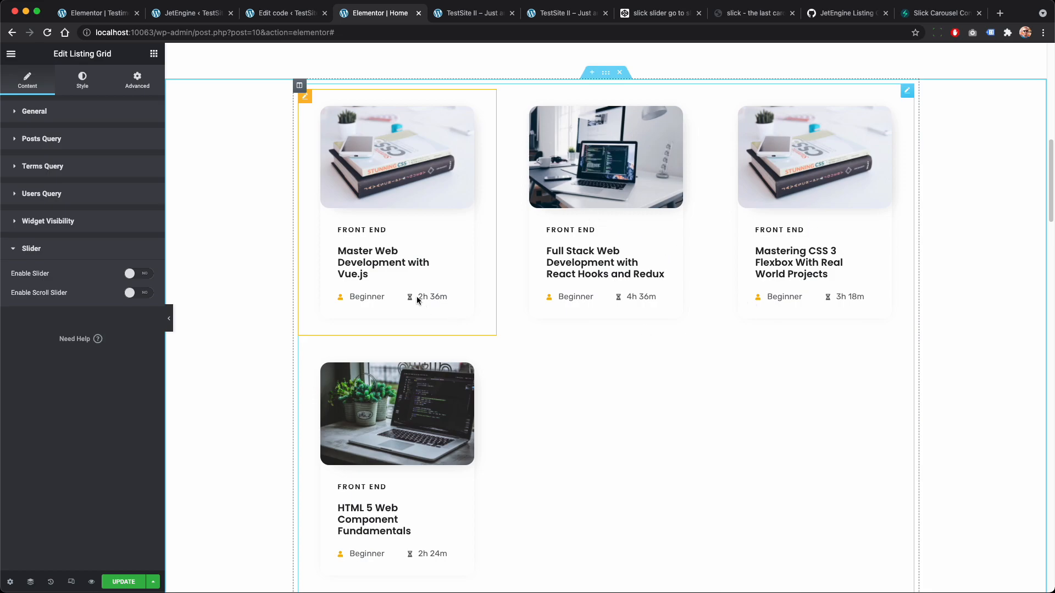
Step: Enable Slider on the course listing grid and update the Home page
click(137, 274)
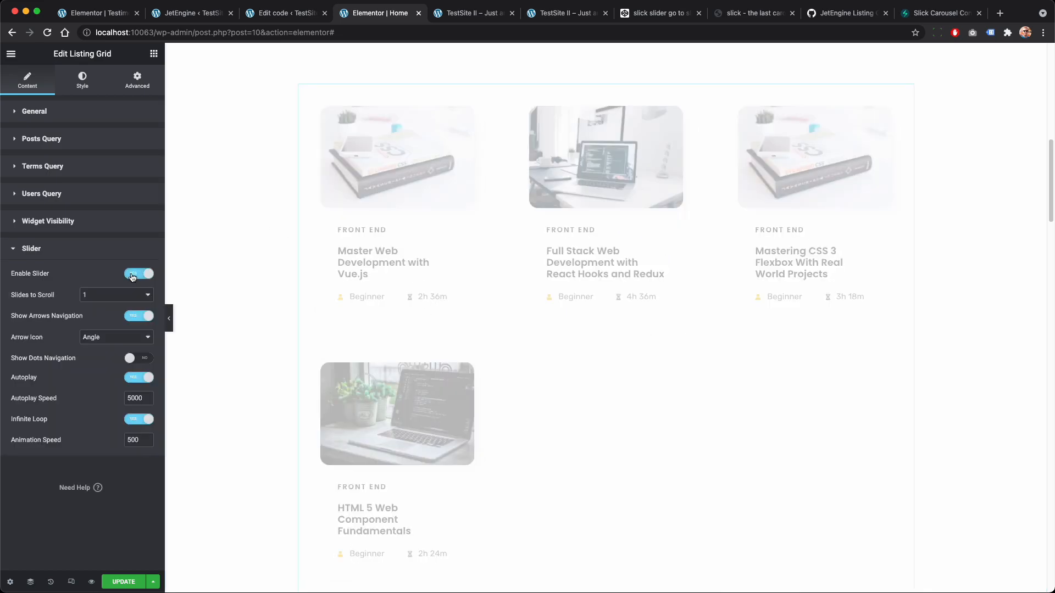
click(139, 273)
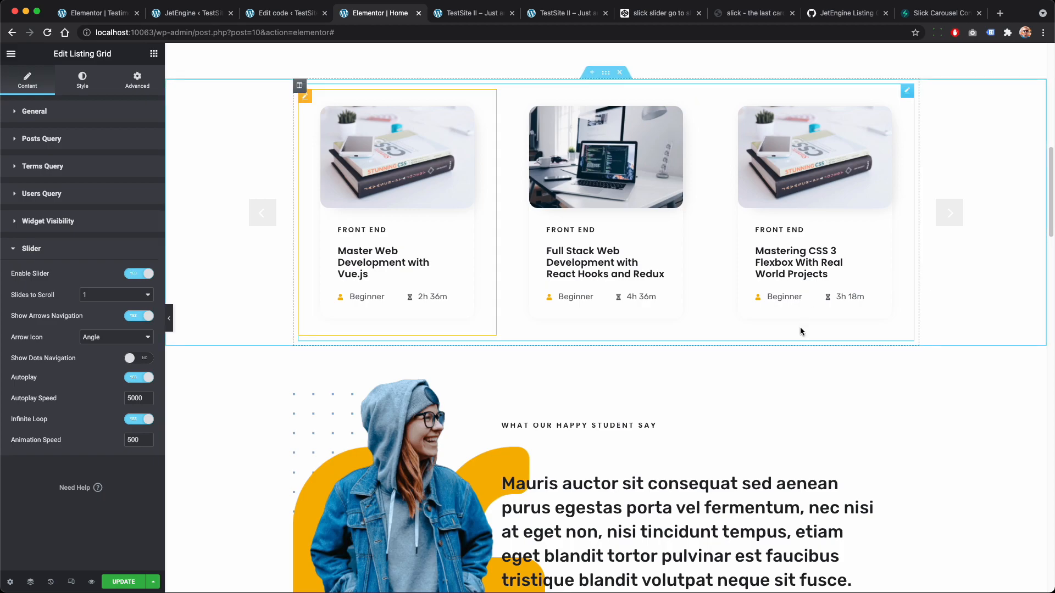
mouse_move(383, 294)
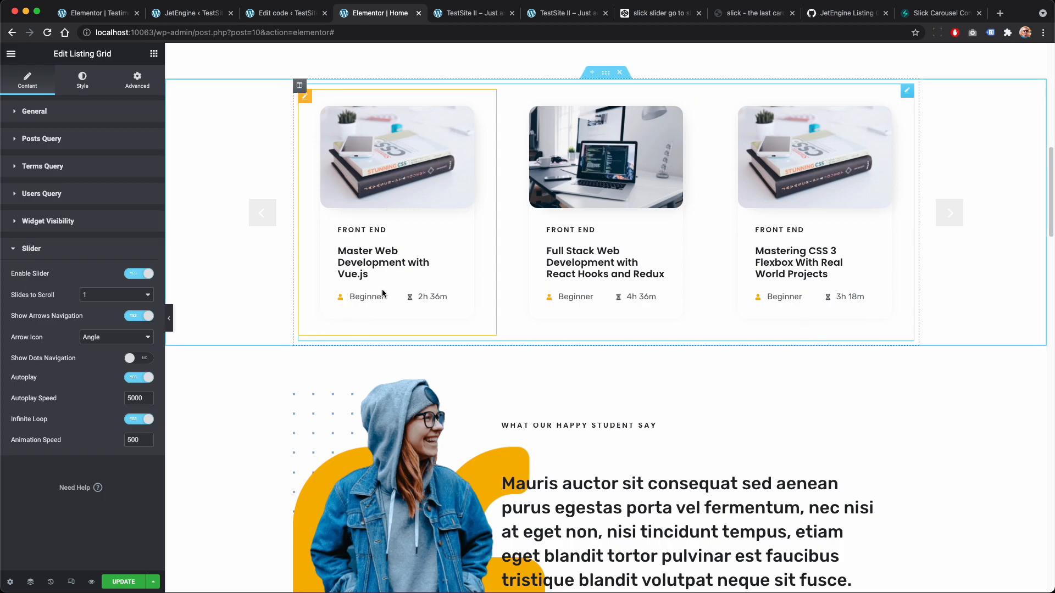
mouse_move(297, 240)
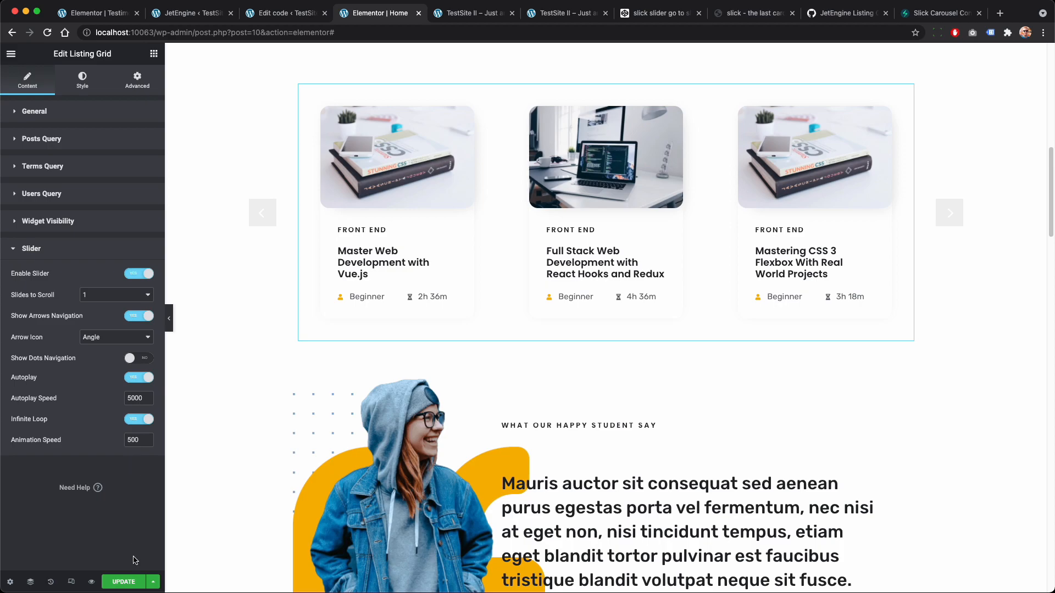
click(123, 581)
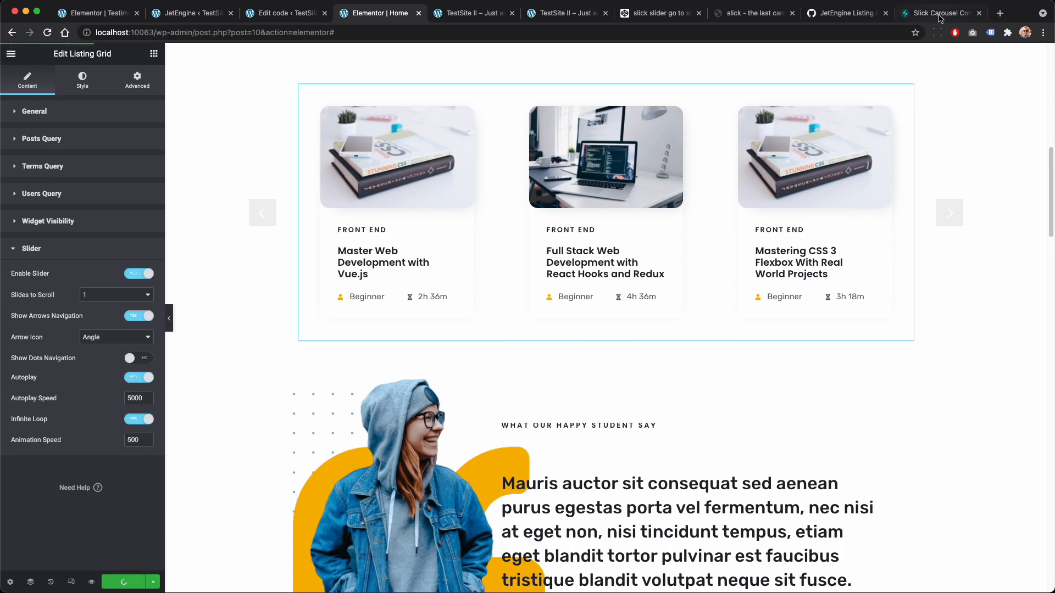
click(940, 13)
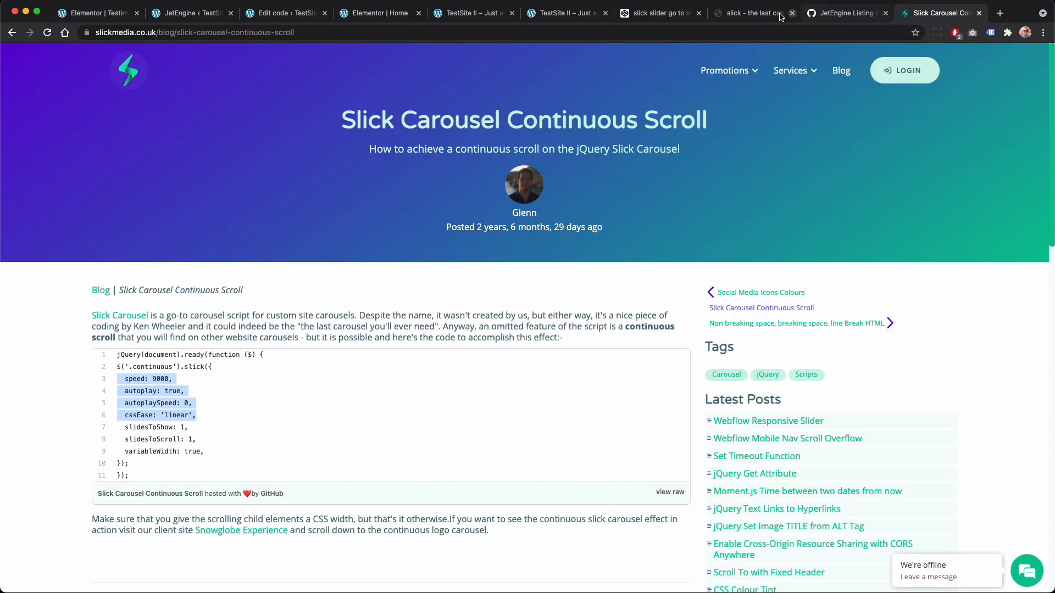
Step: Scroll through Slick's lazy loading, autoplay, filtering and slider syncing demos
click(749, 13)
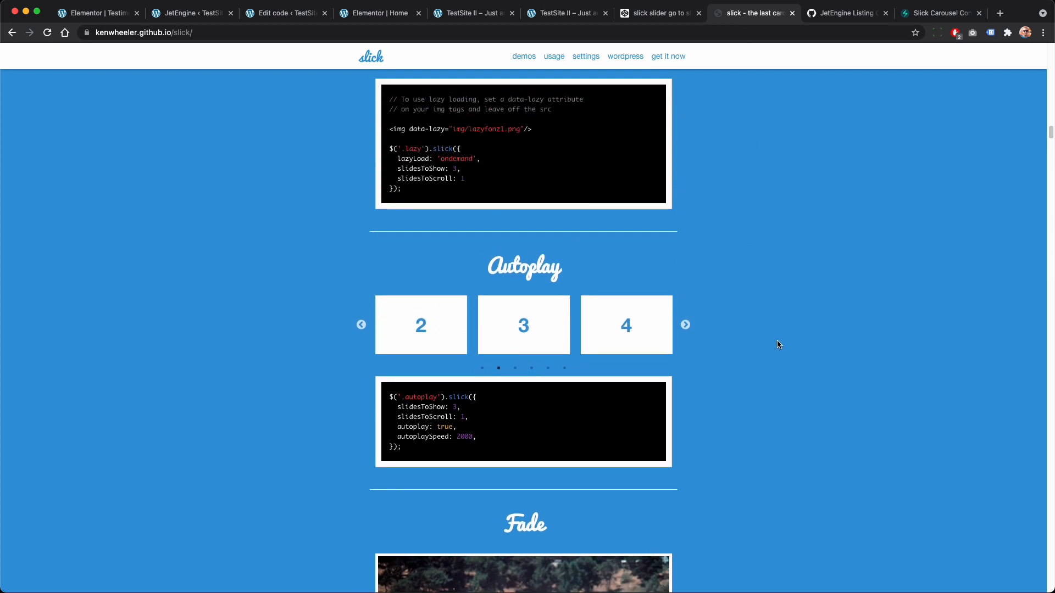
scroll(down, 3)
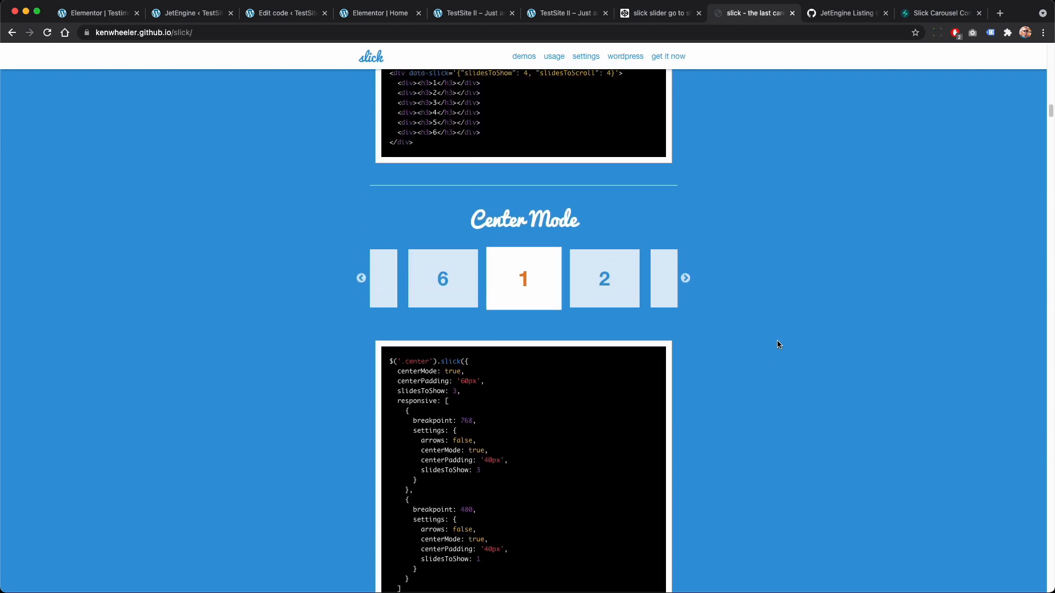
scroll(down, 3)
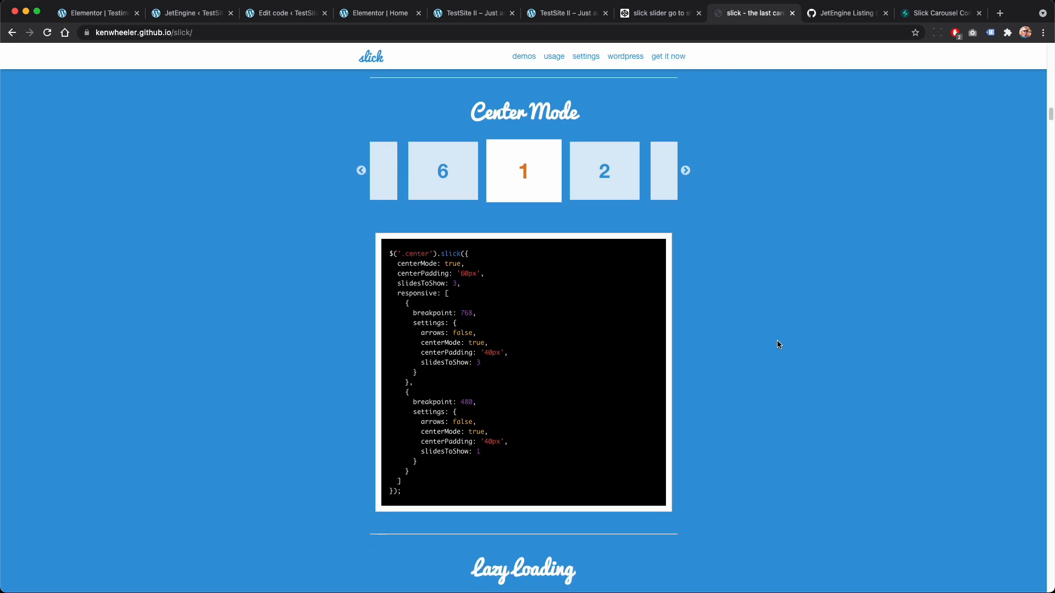
scroll(down, 3)
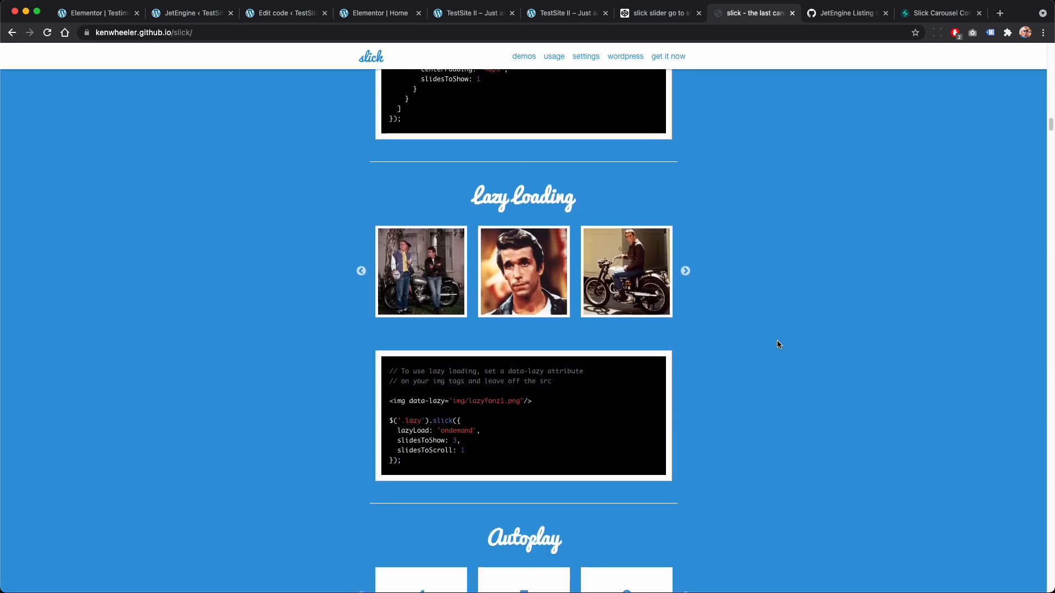
scroll(down, 3)
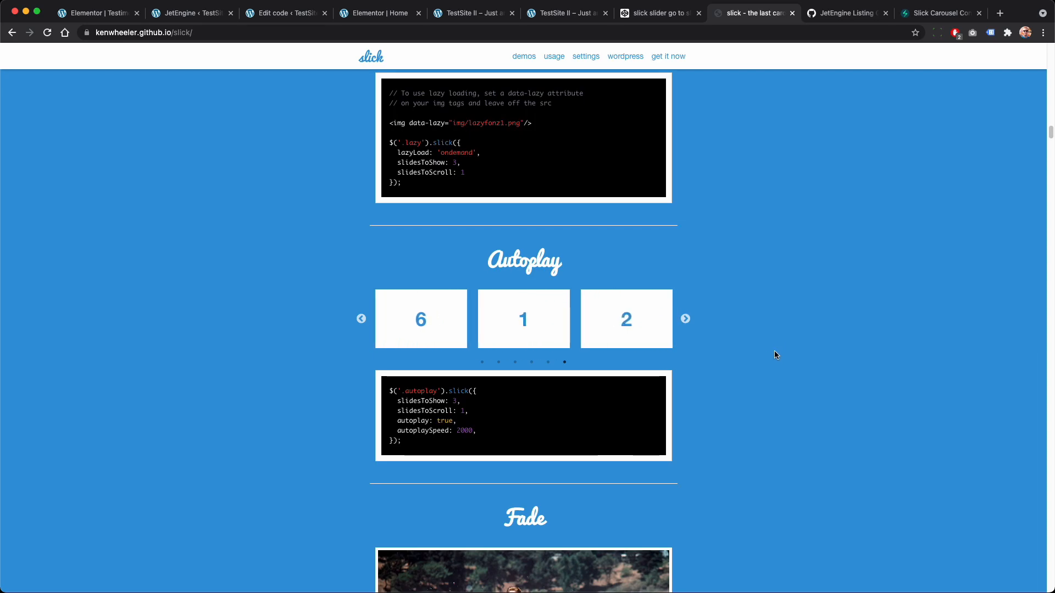
scroll(down, 3)
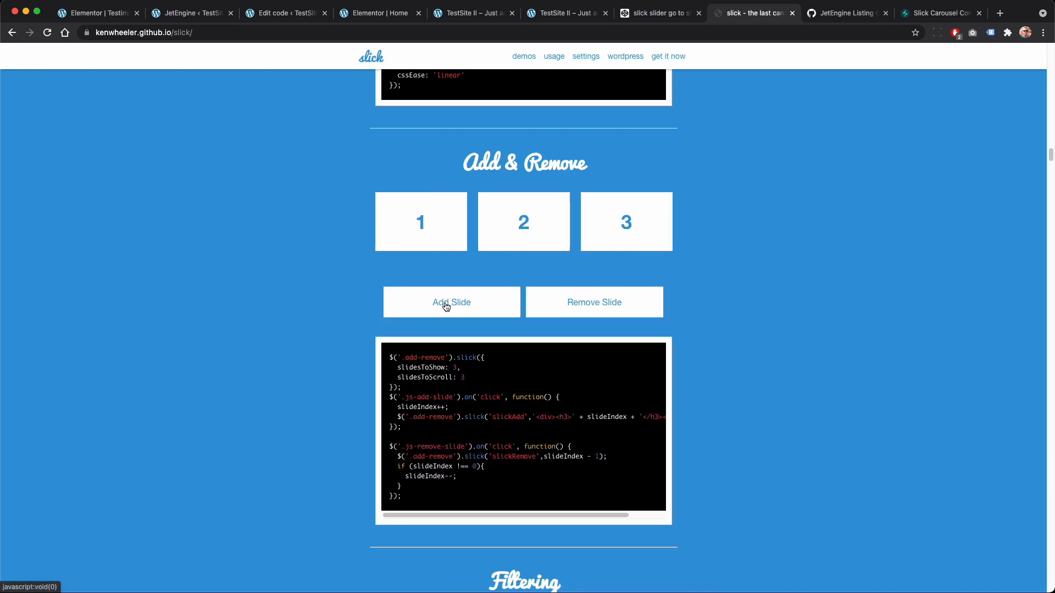
scroll(down, 3)
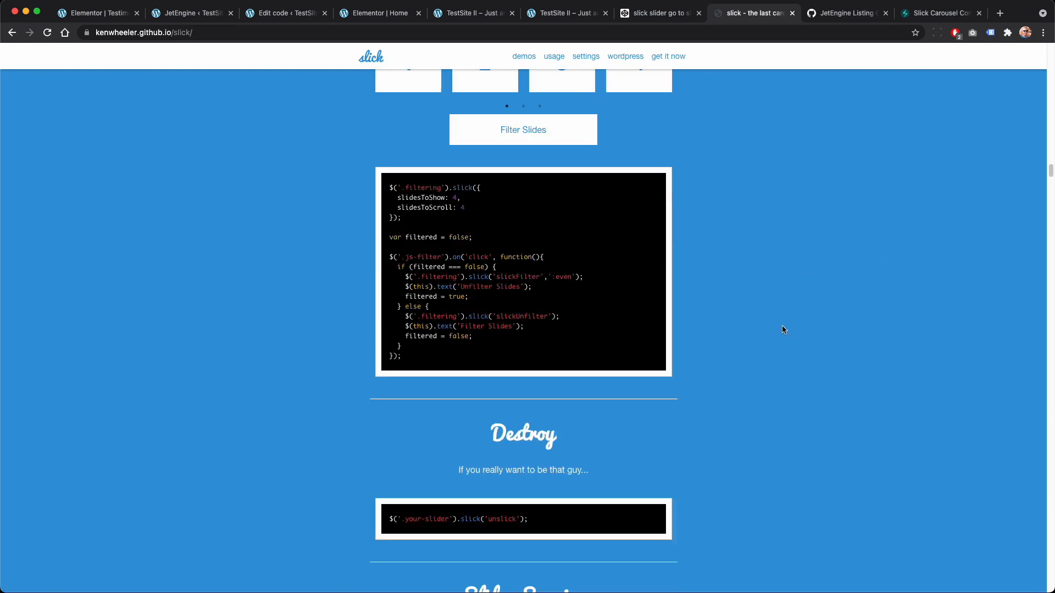
scroll(down, 3)
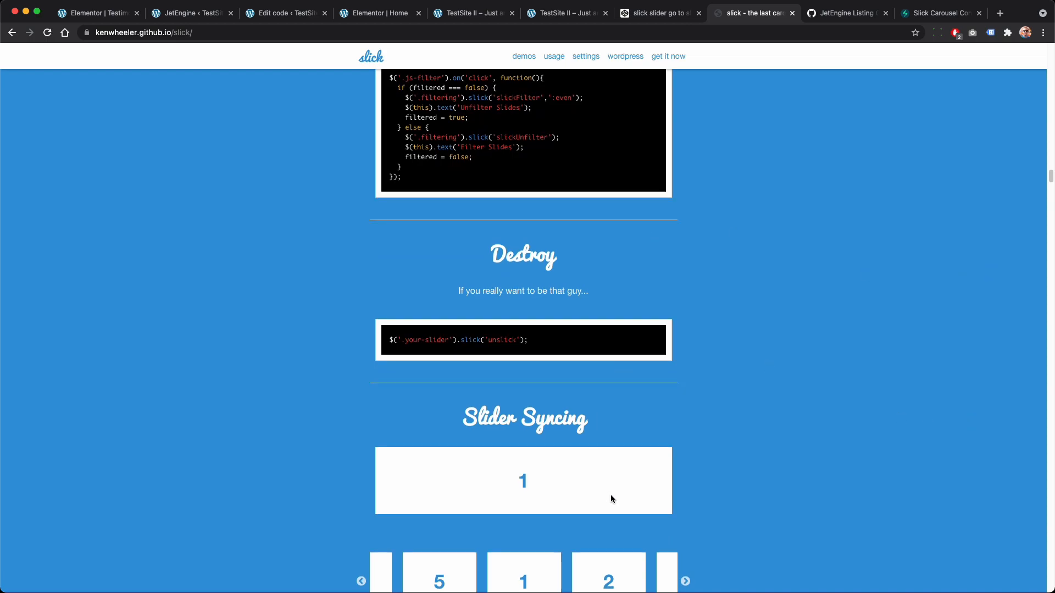
mouse_move(411, 328)
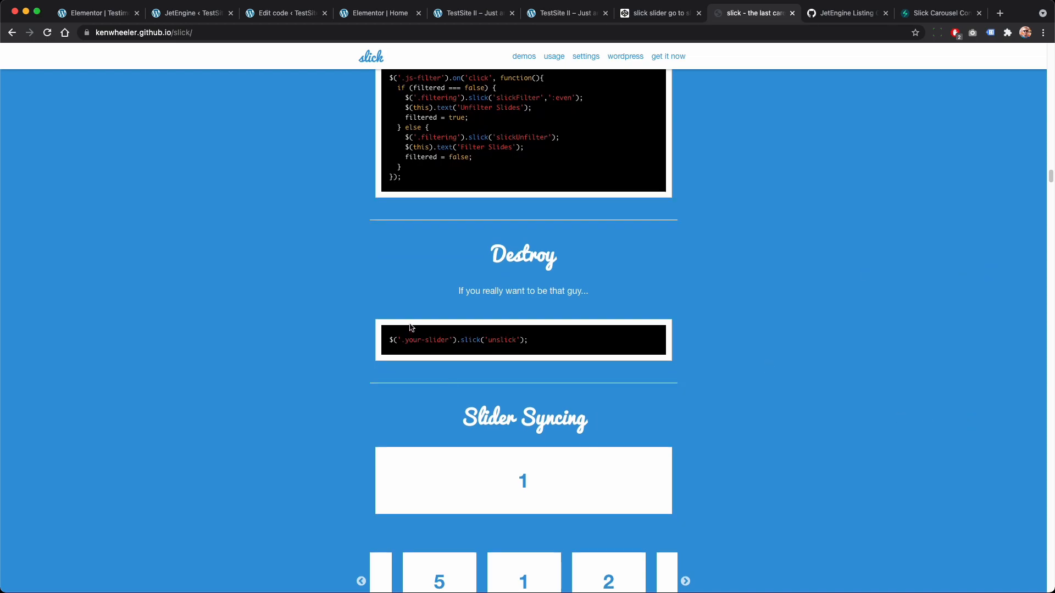
mouse_move(382, 271)
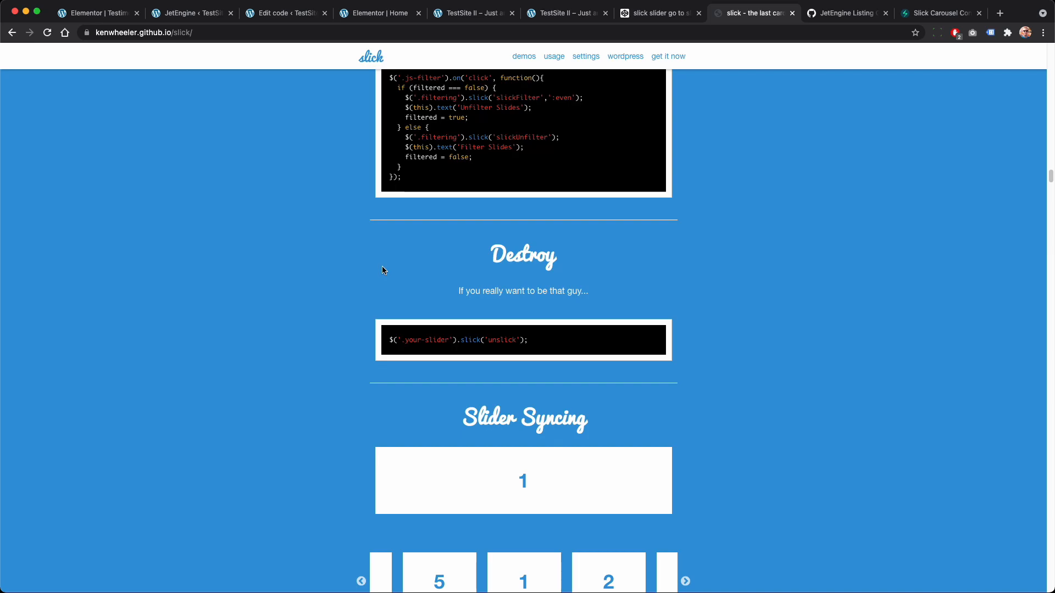
click(282, 13)
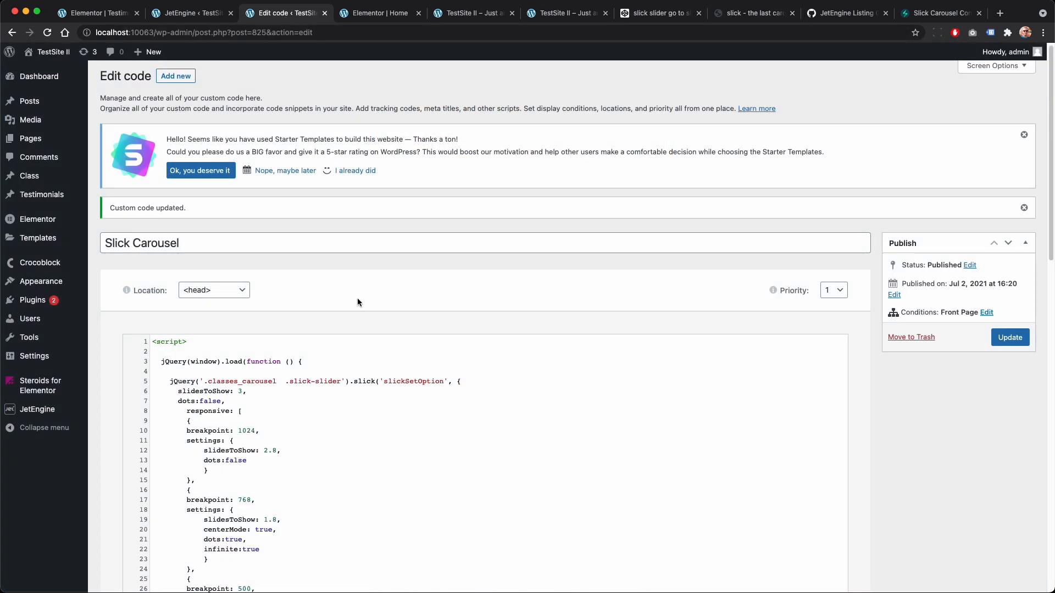
Step: Highlight the jQuery carousel line and its 'classes_carousel' class name in the snippet
scroll(down, 3)
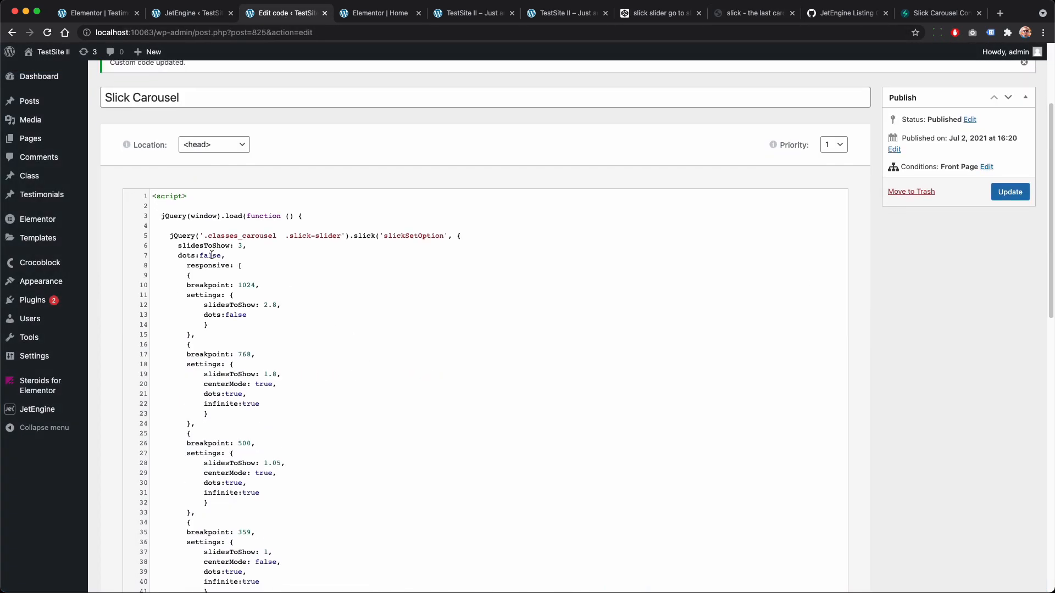
drag(209, 236, 459, 236)
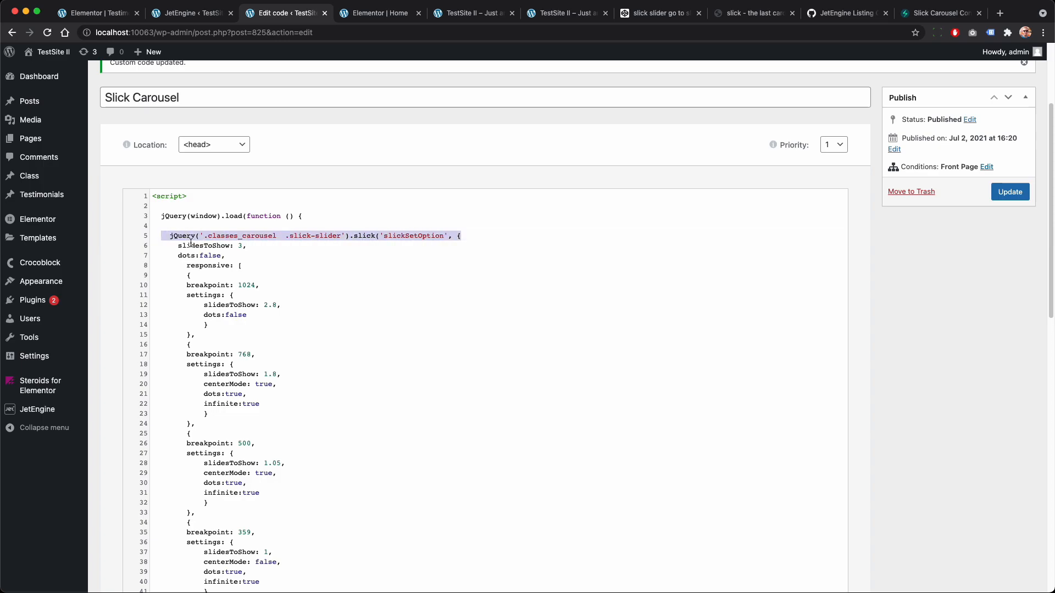
click(202, 235)
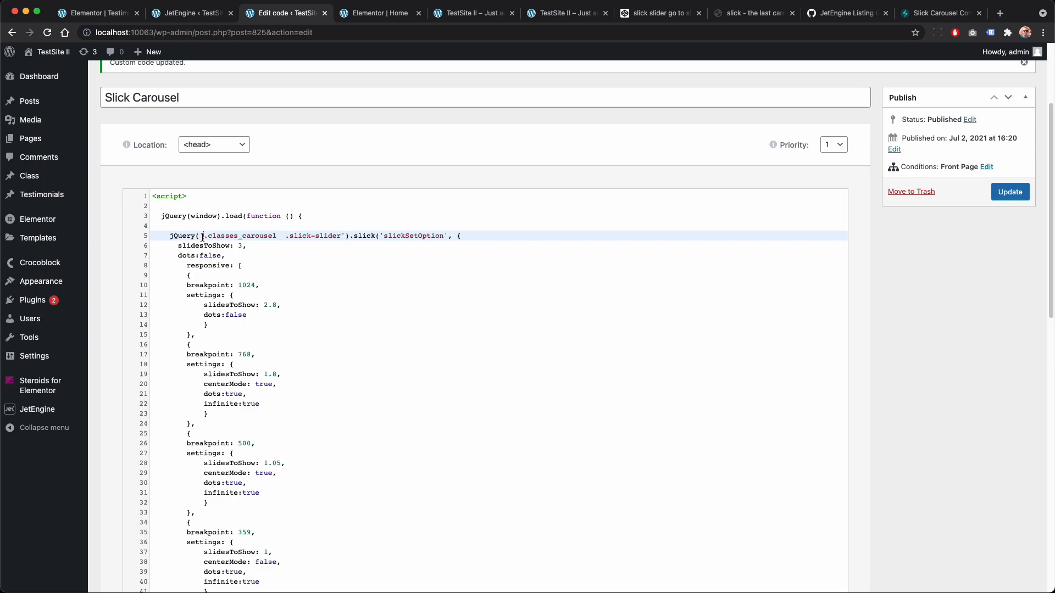
double_click(249, 235)
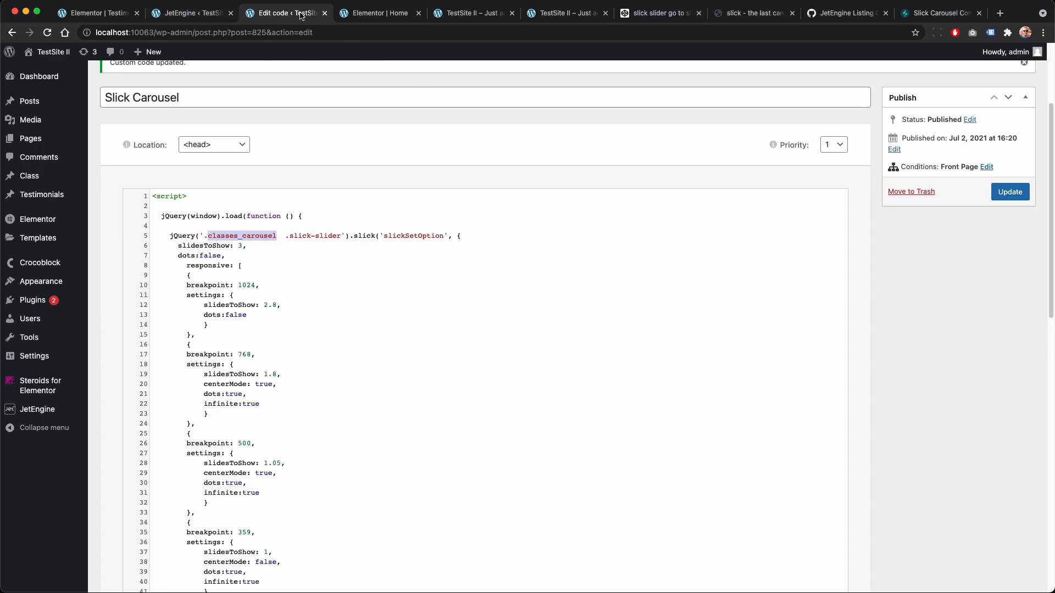
click(377, 12)
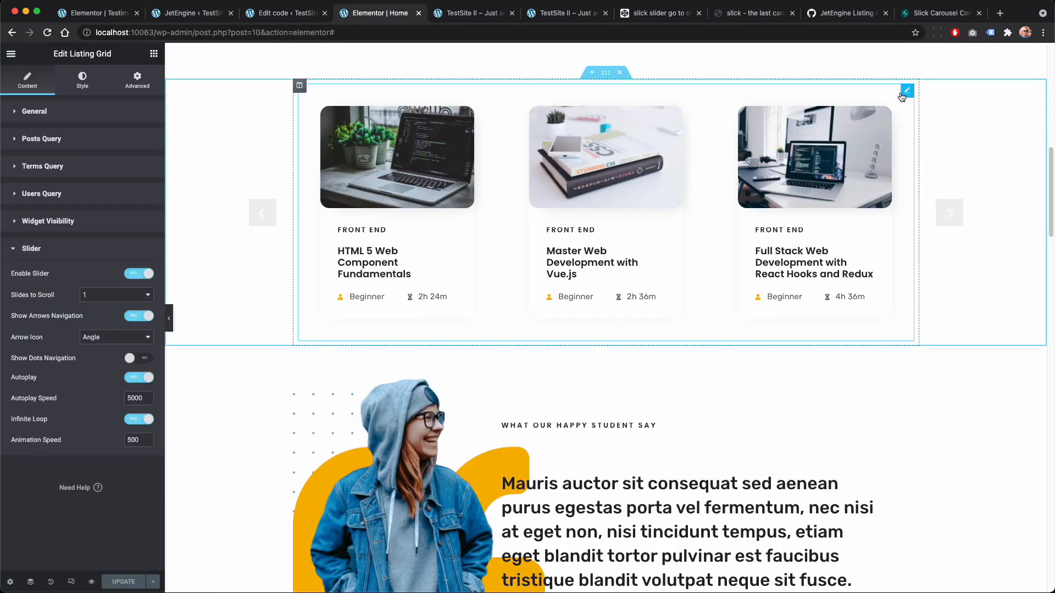
Step: Confirm the listing grid's Advanced CSS Classes field reads classes_carousel
click(136, 79)
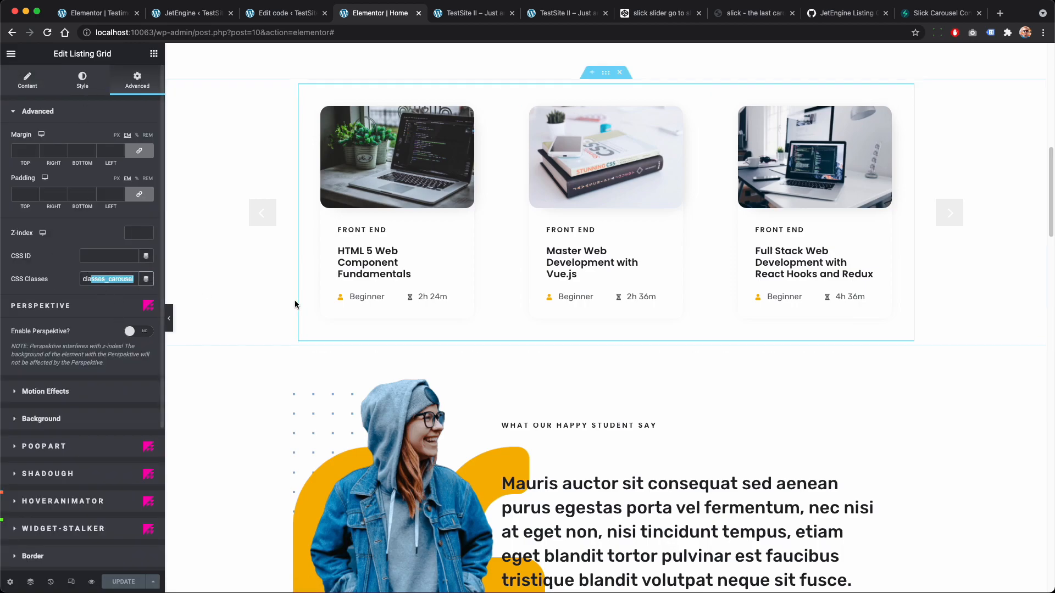
click(283, 13)
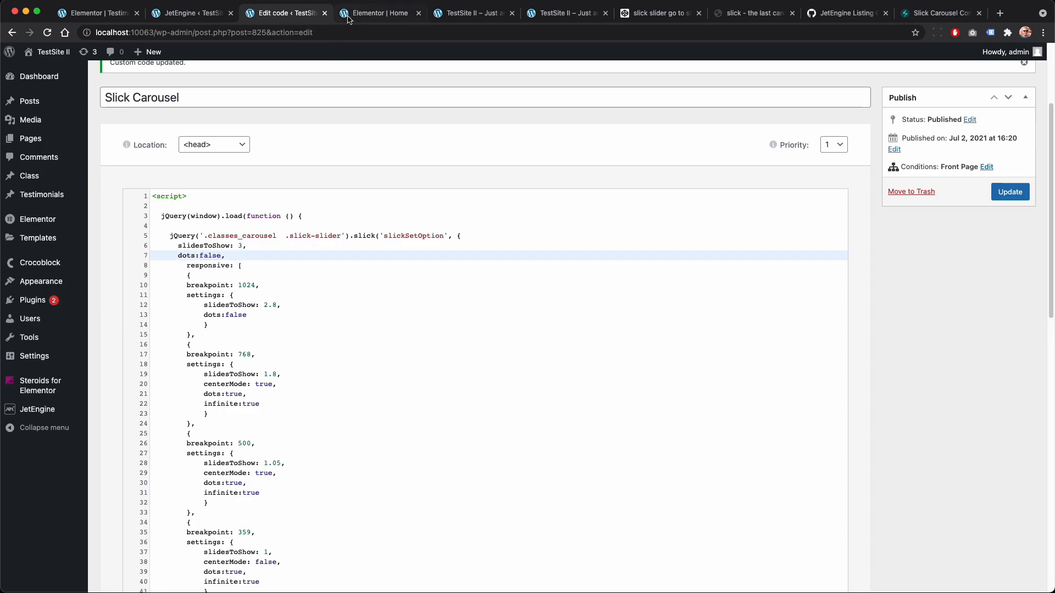
Step: Compare the grid's Slider settings with the snippet's dots: false and 768 breakpoint options
click(377, 13)
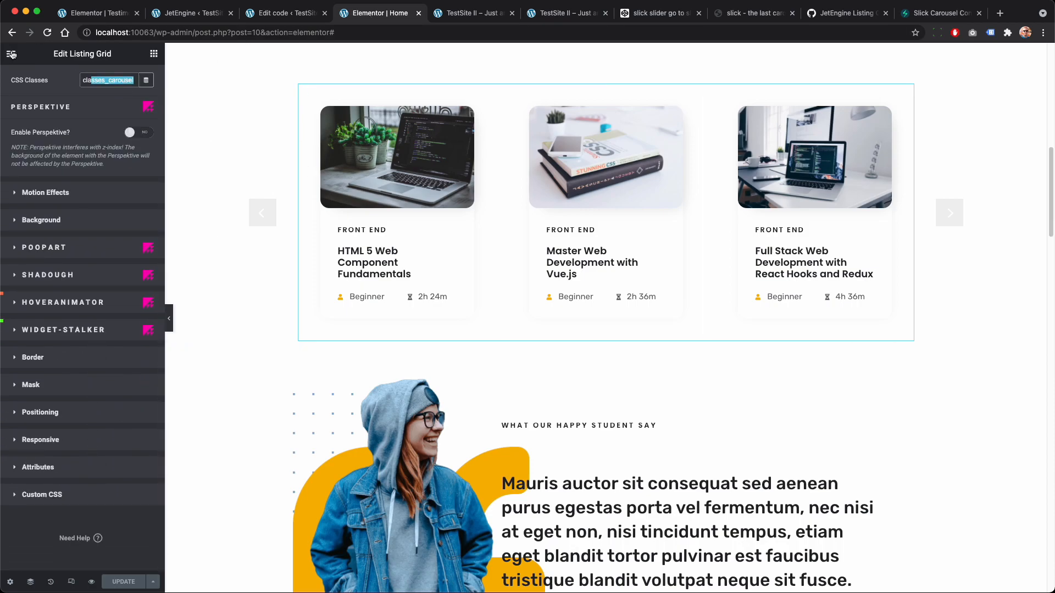
click(28, 79)
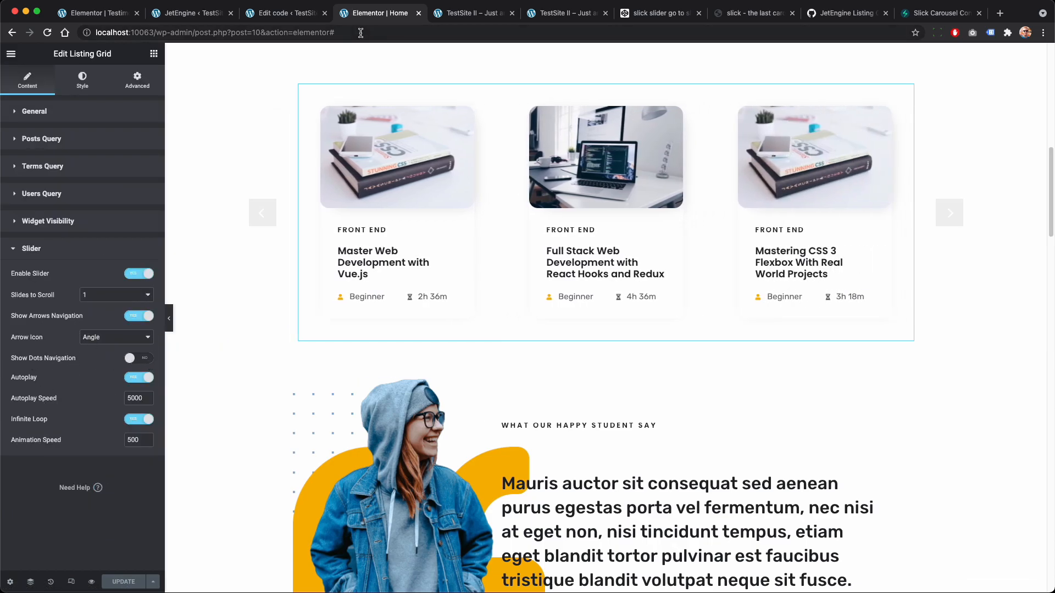
click(282, 13)
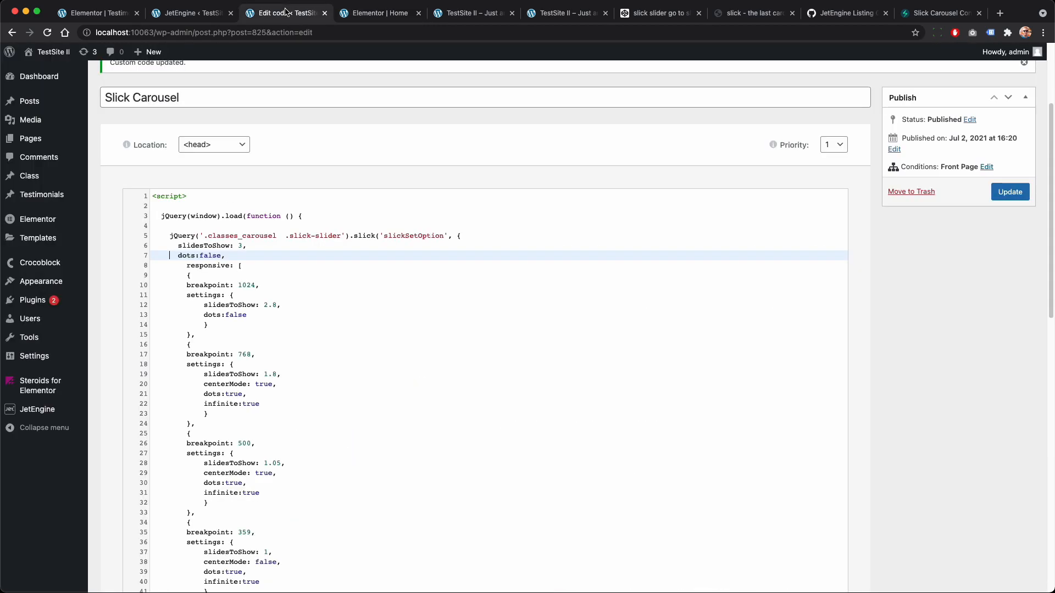
double_click(210, 256)
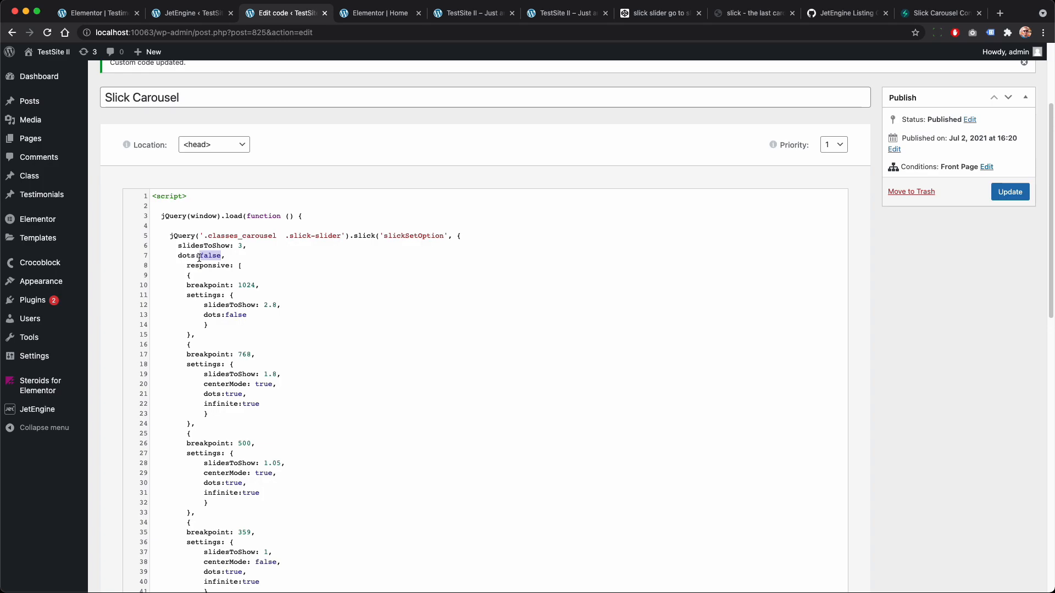
scroll(down, 3)
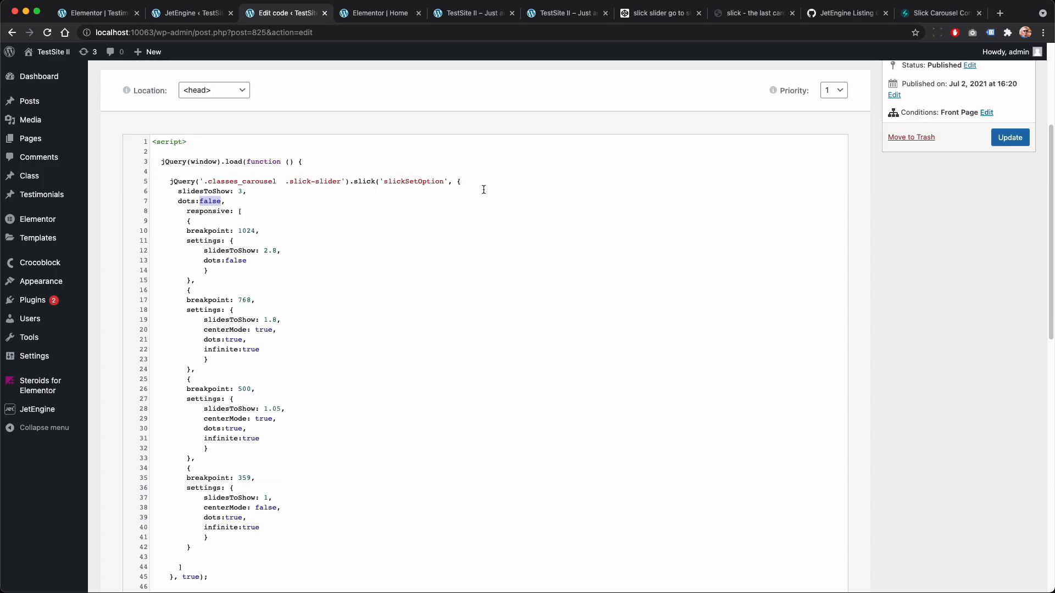
mouse_move(222, 236)
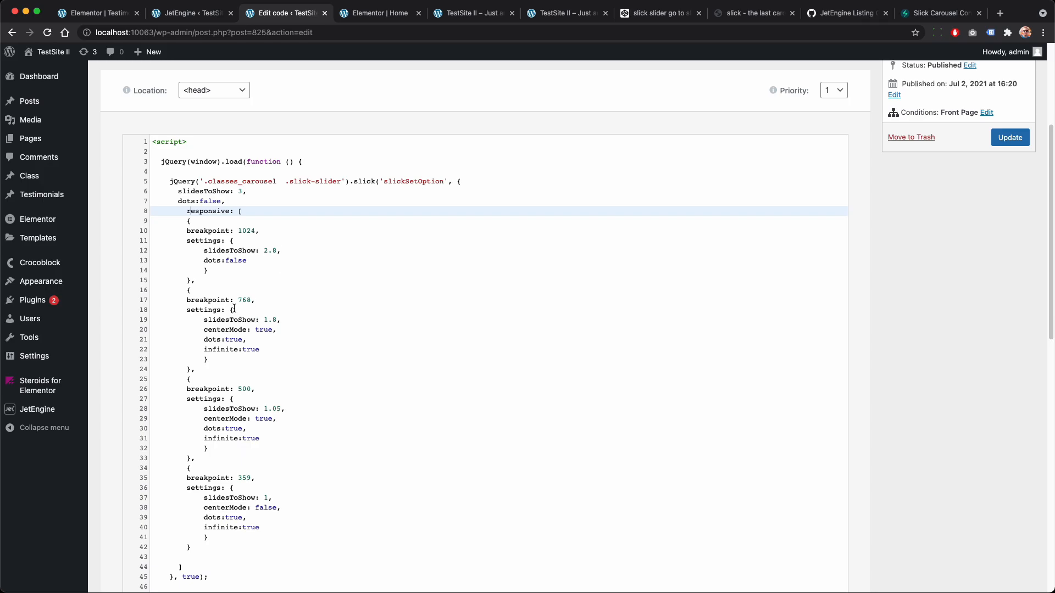
mouse_move(302, 343)
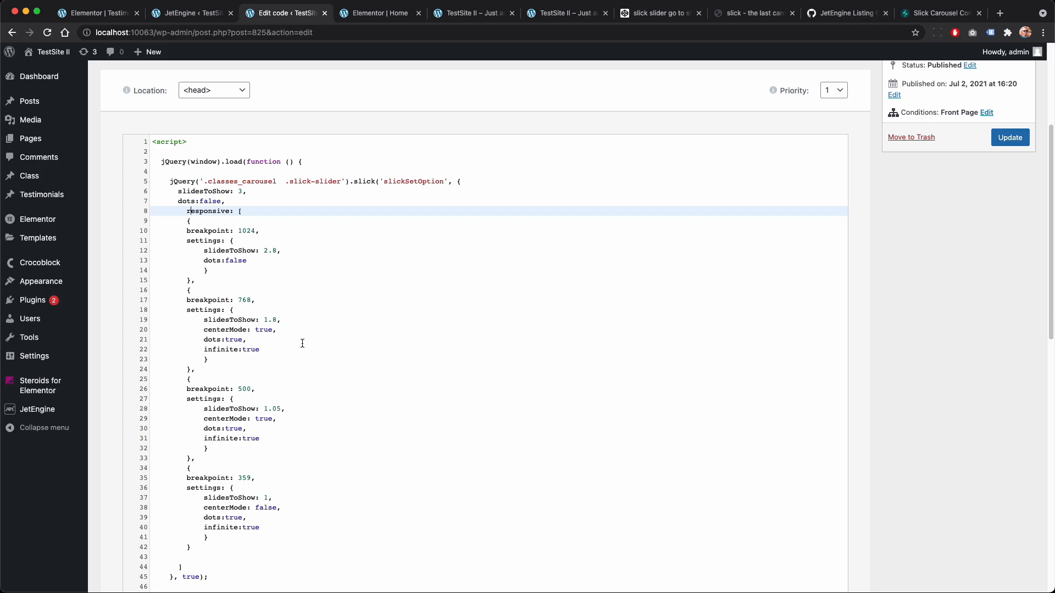
mouse_move(302, 431)
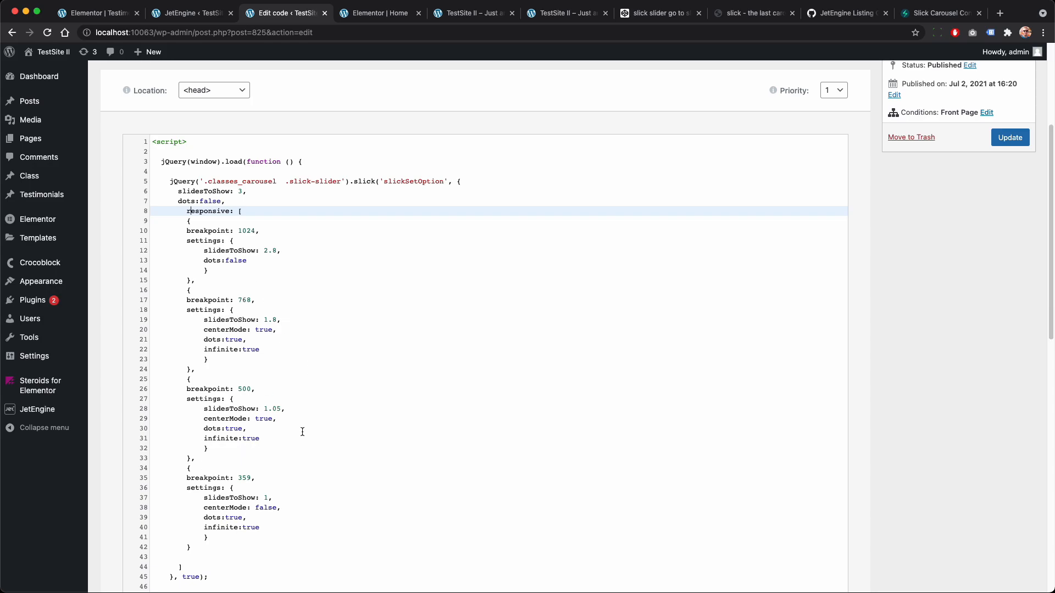
click(276, 330)
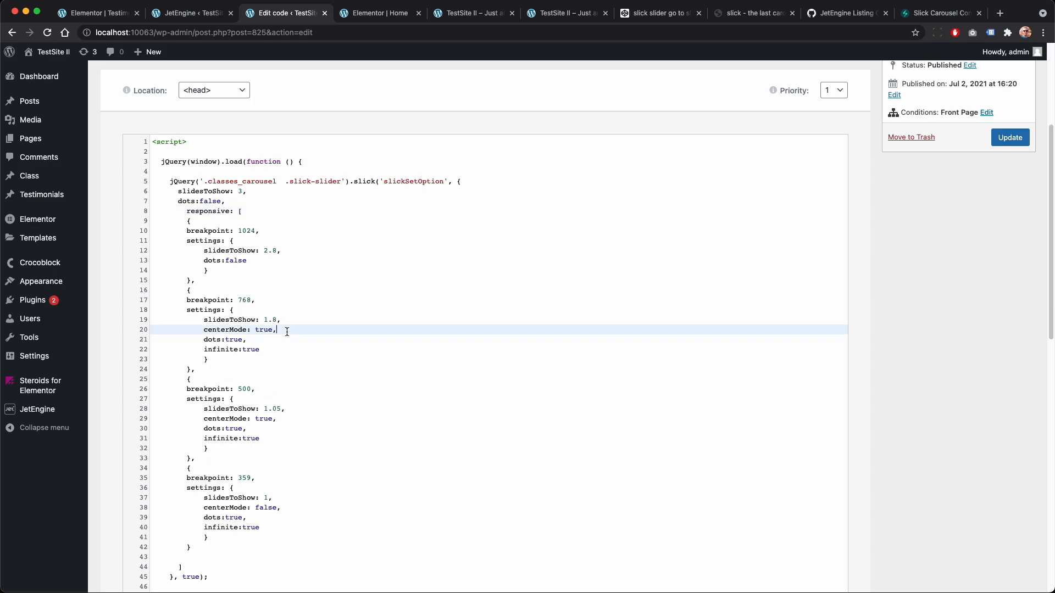
double_click(238, 329)
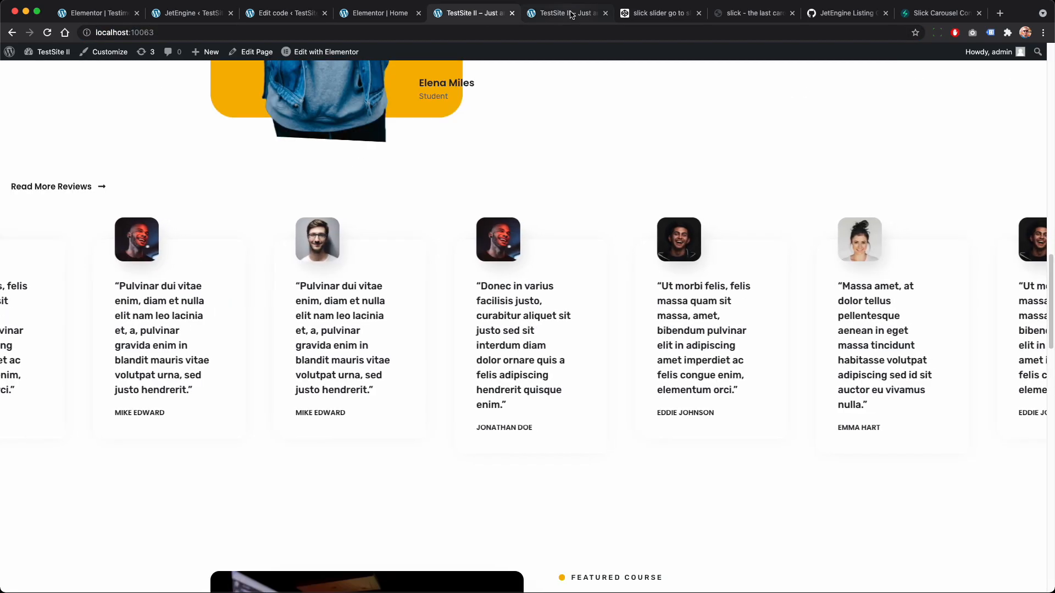
Step: View the continuously scrolling testimonials on the front page
click(567, 13)
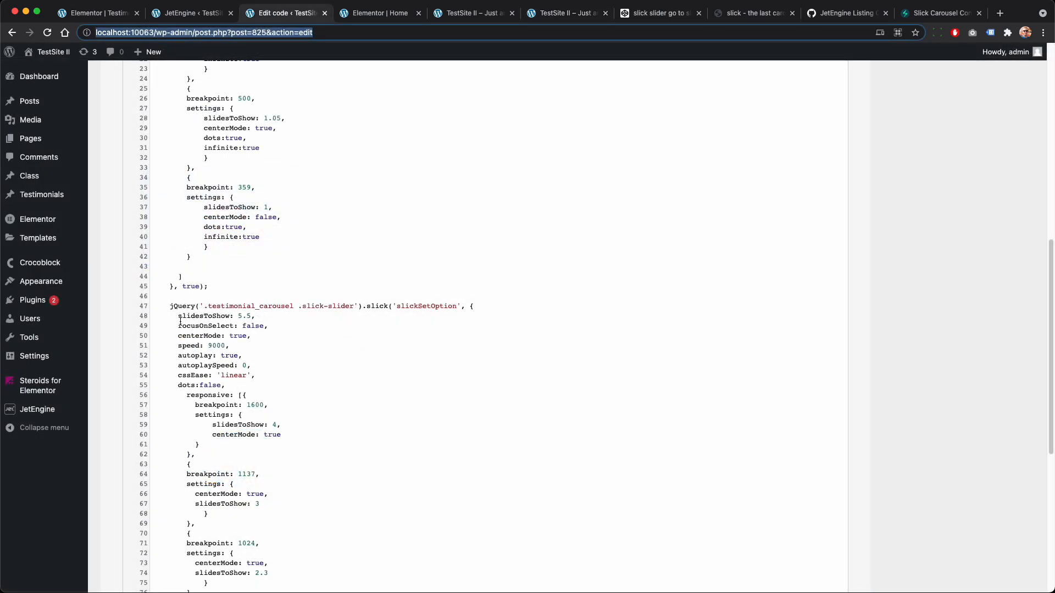
Step: Highlight the 'testimonial_carousel' selector and its speed and autoplay options in the snippet
click(282, 306)
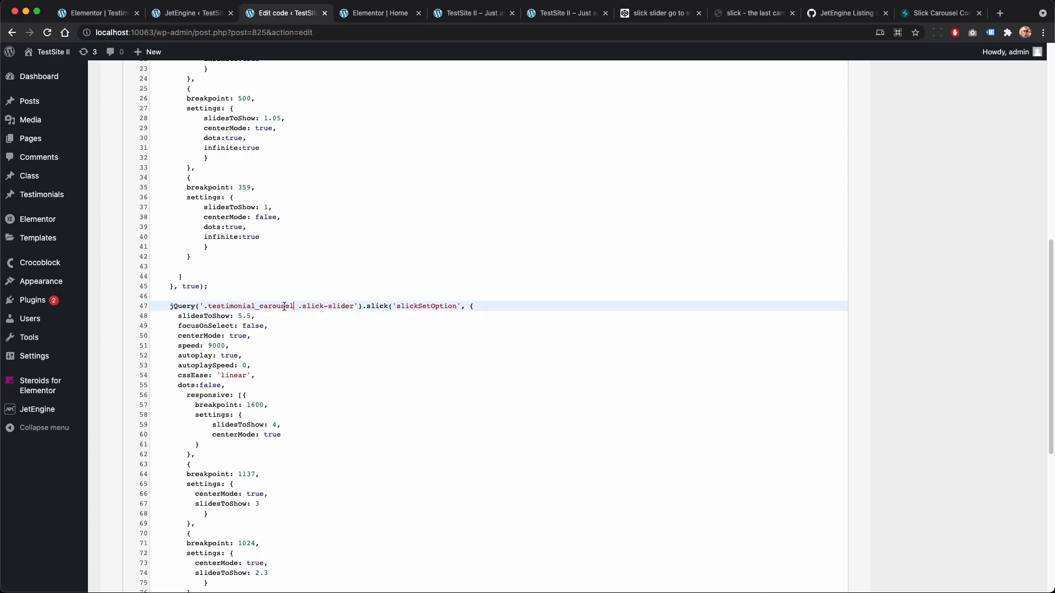
double_click(247, 306)
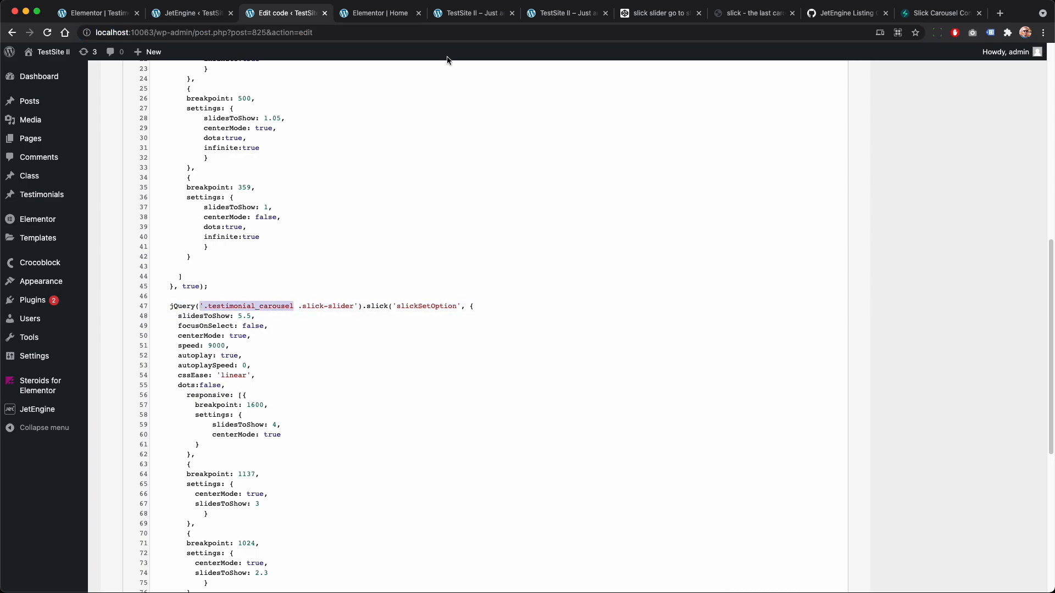
click(376, 13)
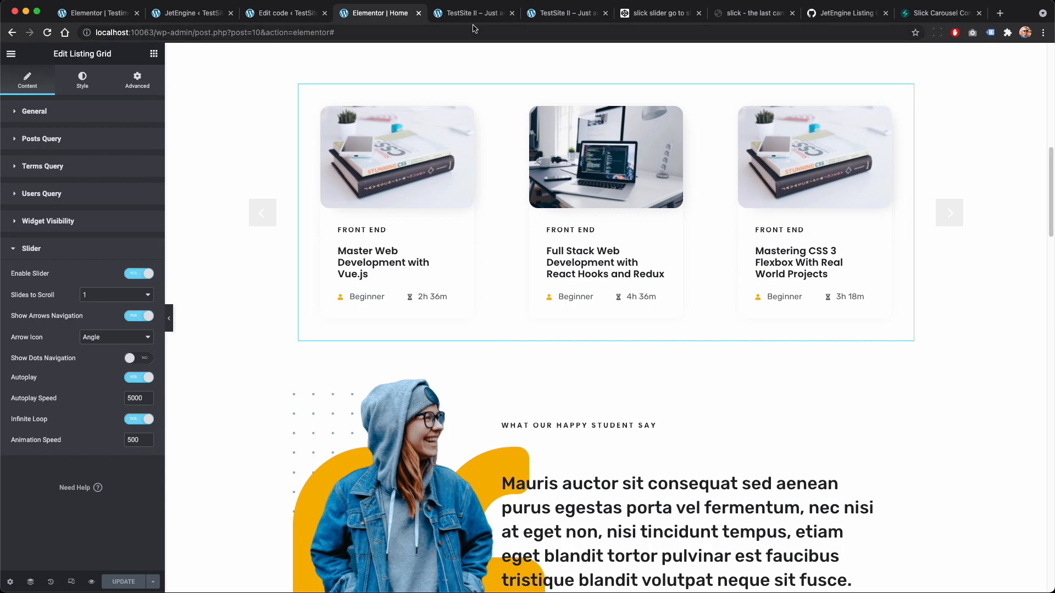
click(474, 13)
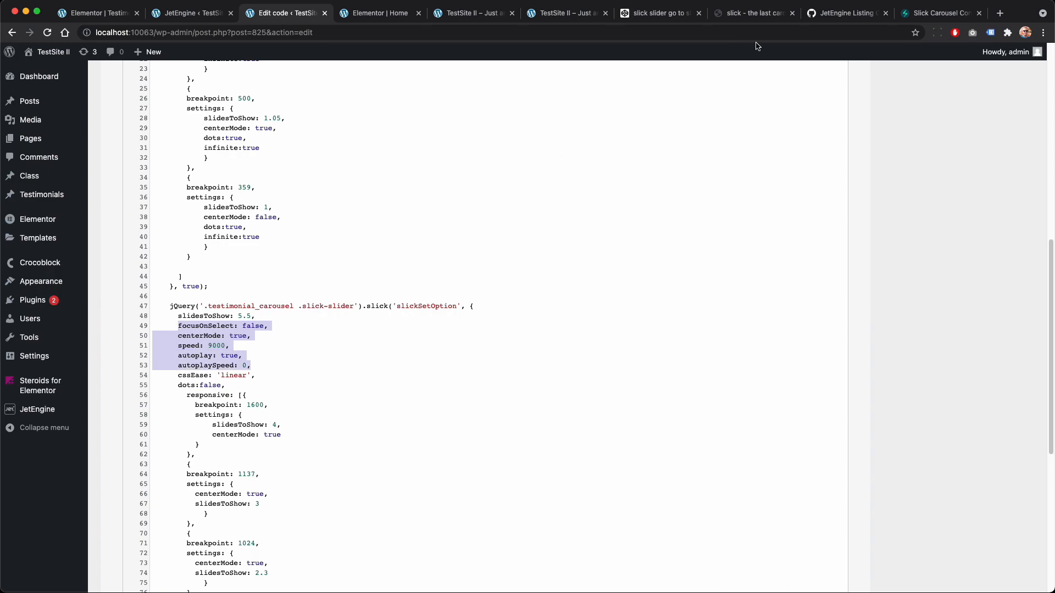
click(941, 13)
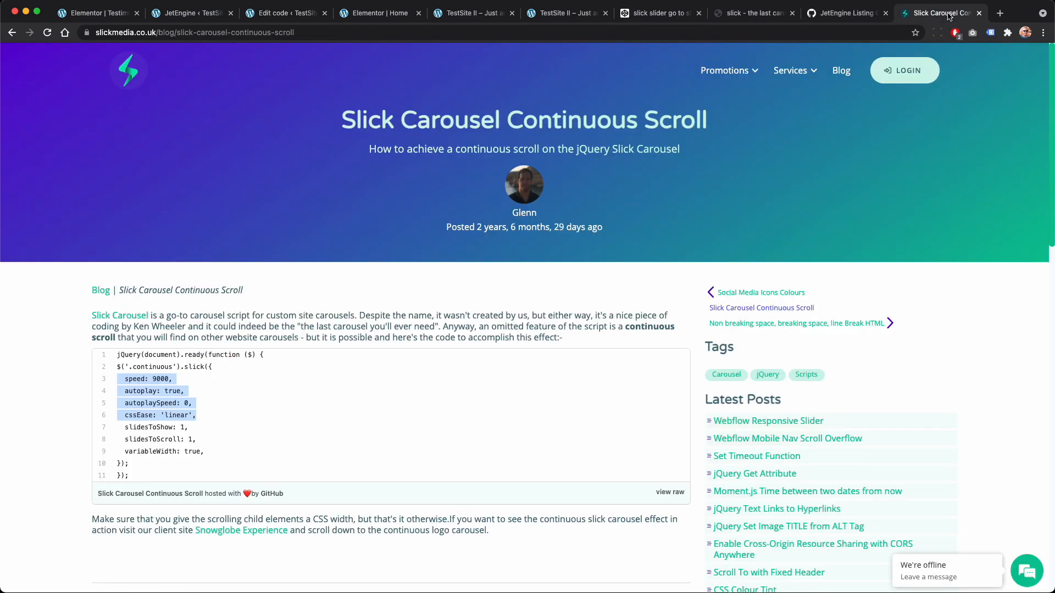
mouse_move(182, 194)
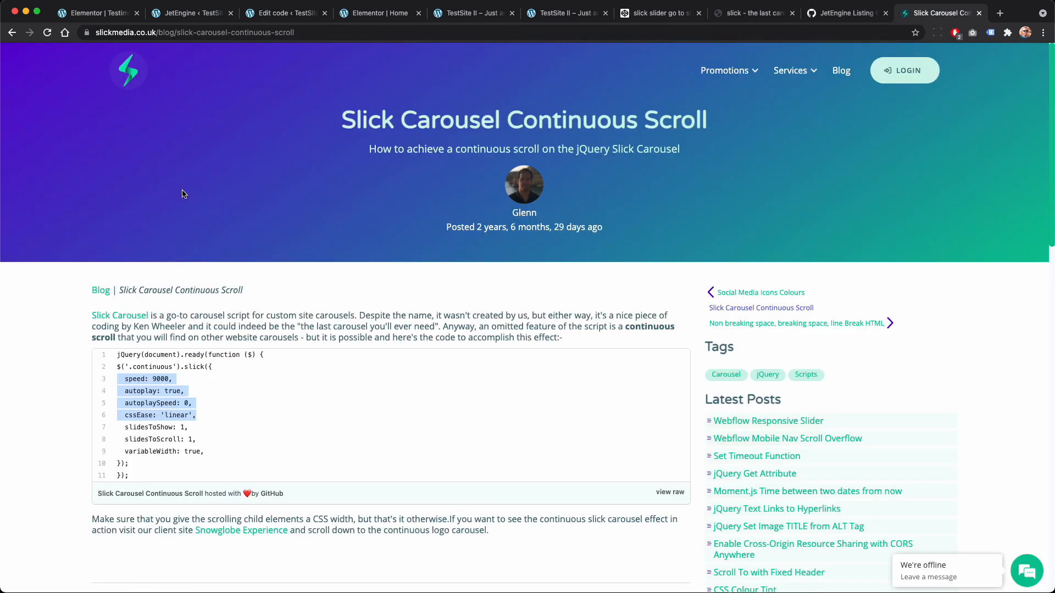
mouse_move(389, 140)
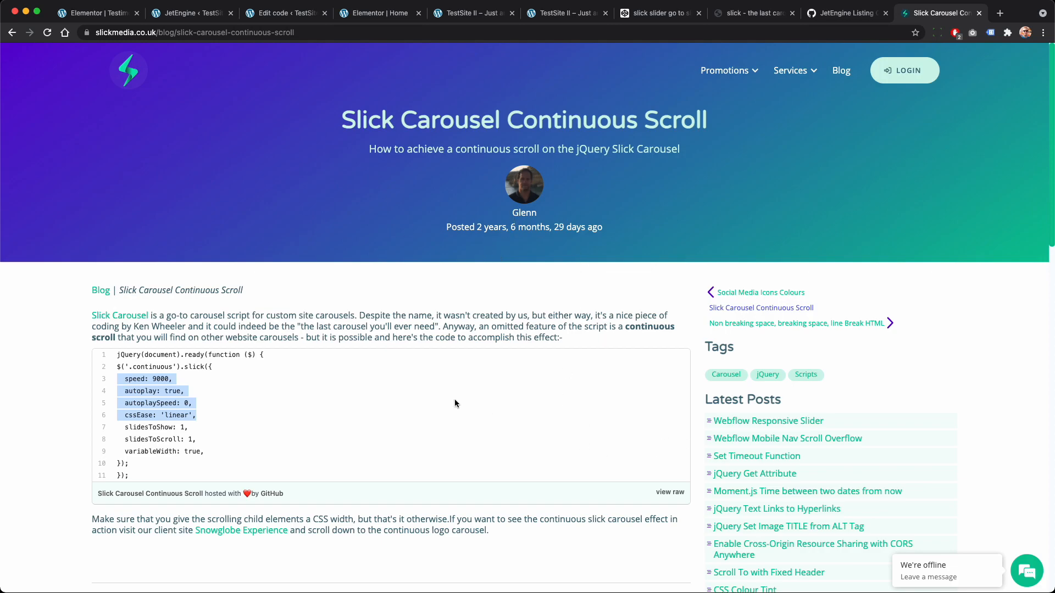
mouse_move(908, 6)
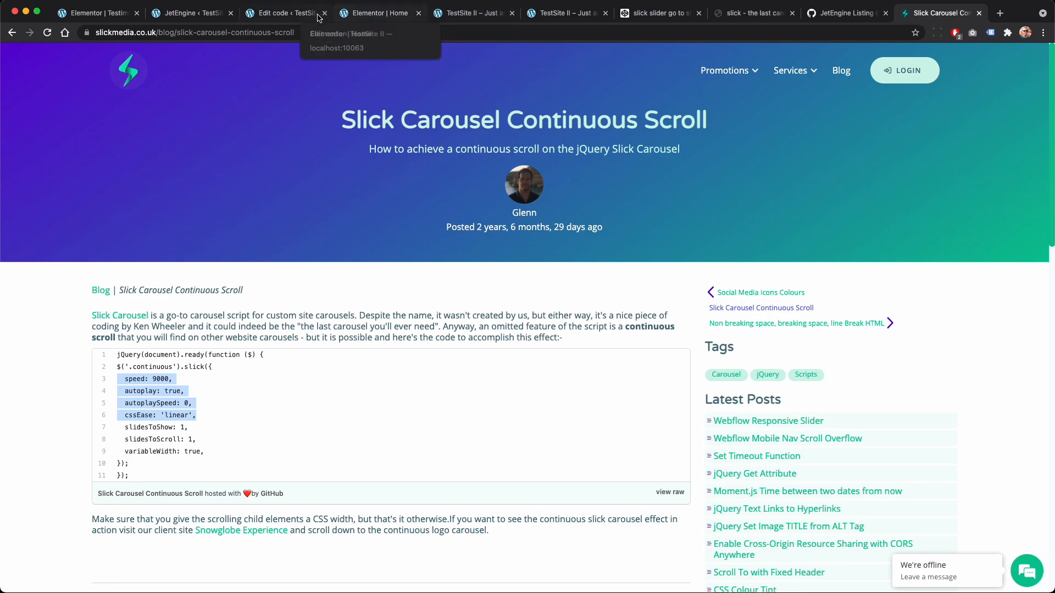
Step: Return to the 'Edit code' snippet holding the testimonial carousel settings
click(282, 13)
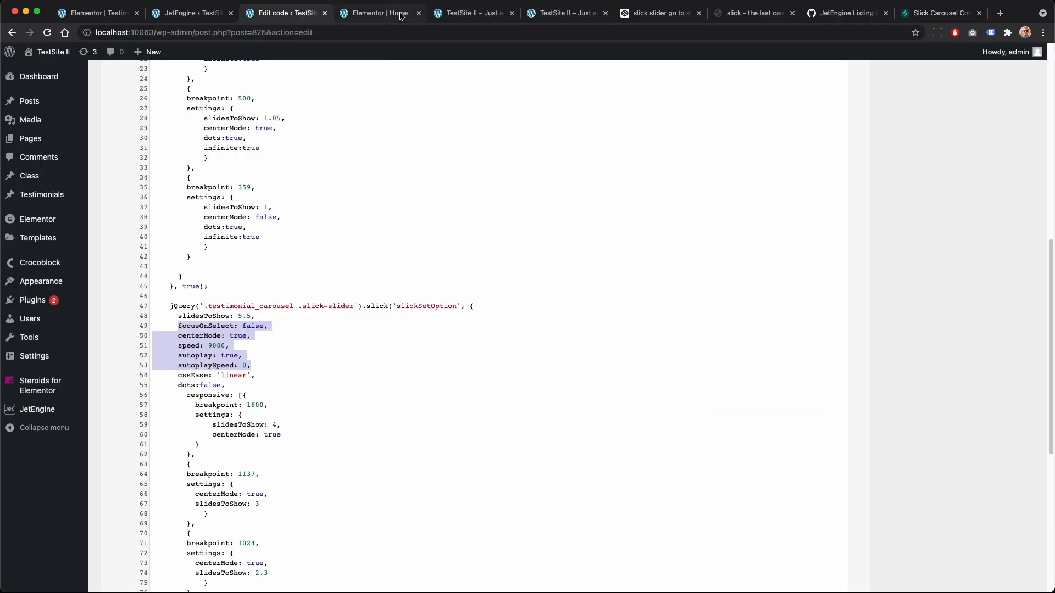
Step: Check the live testimonials and the snippet's 1024-breakpoint slidesToShow, then go back to the Home editor
click(472, 13)
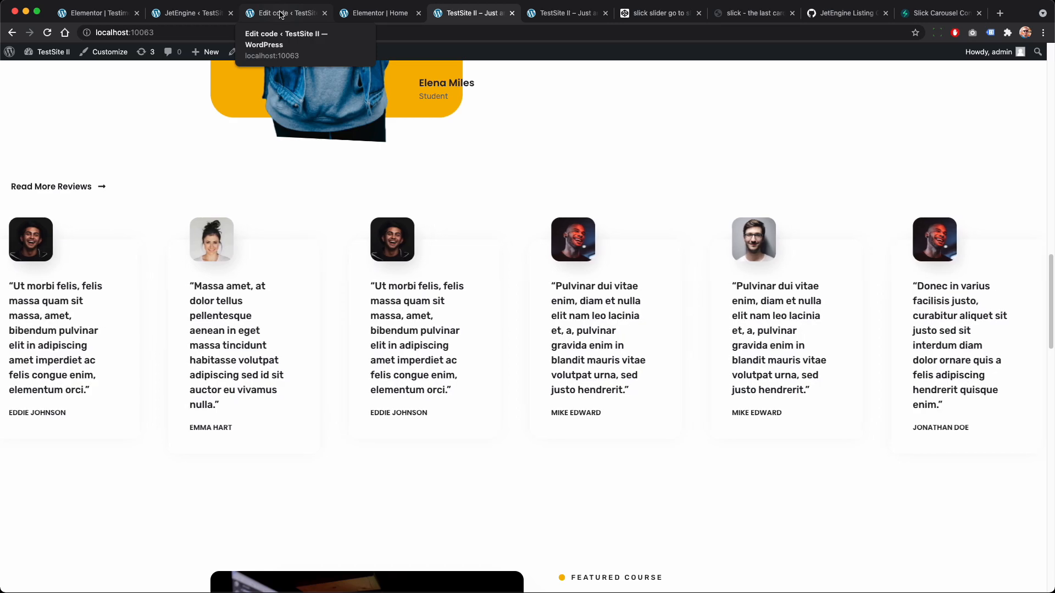
click(282, 12)
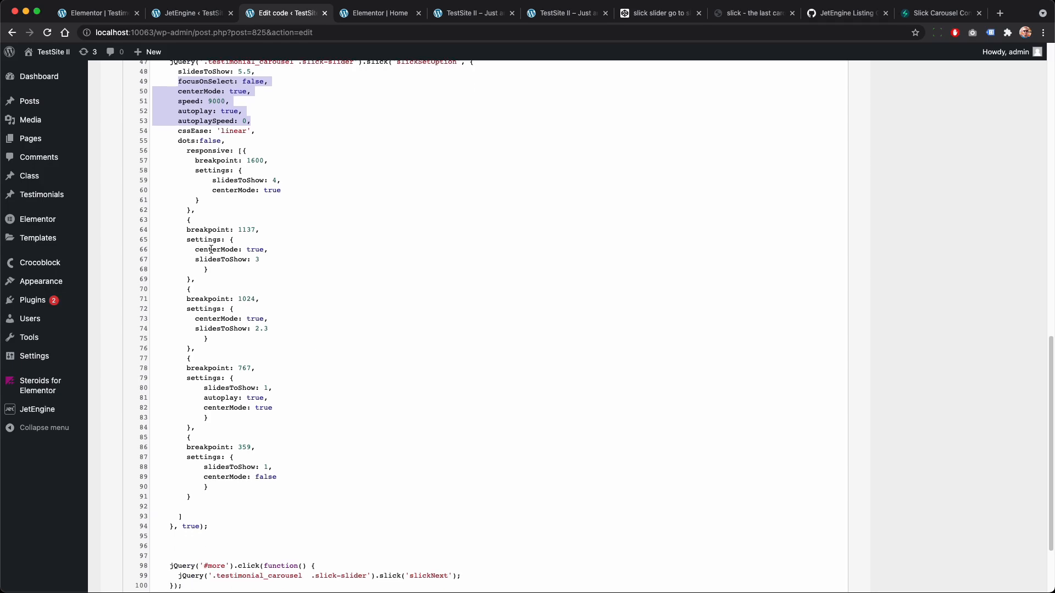
click(269, 329)
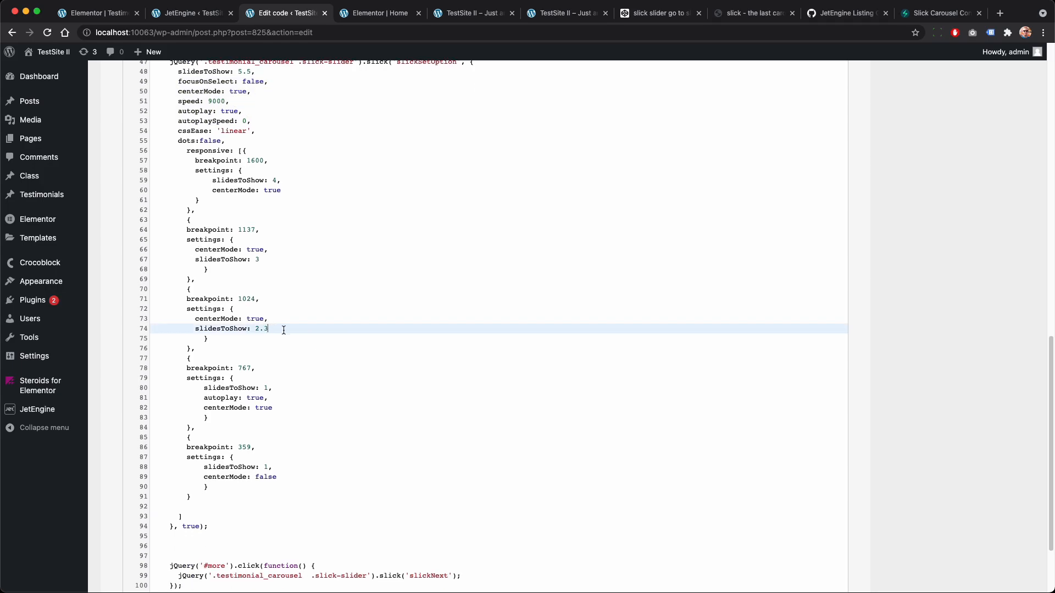
double_click(218, 328)
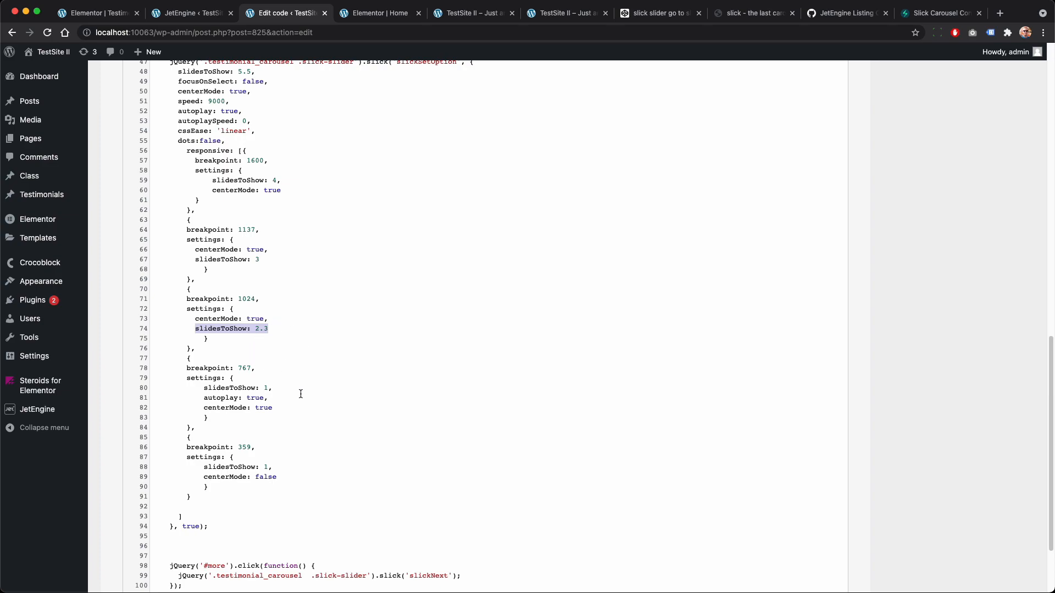
scroll(down, 3)
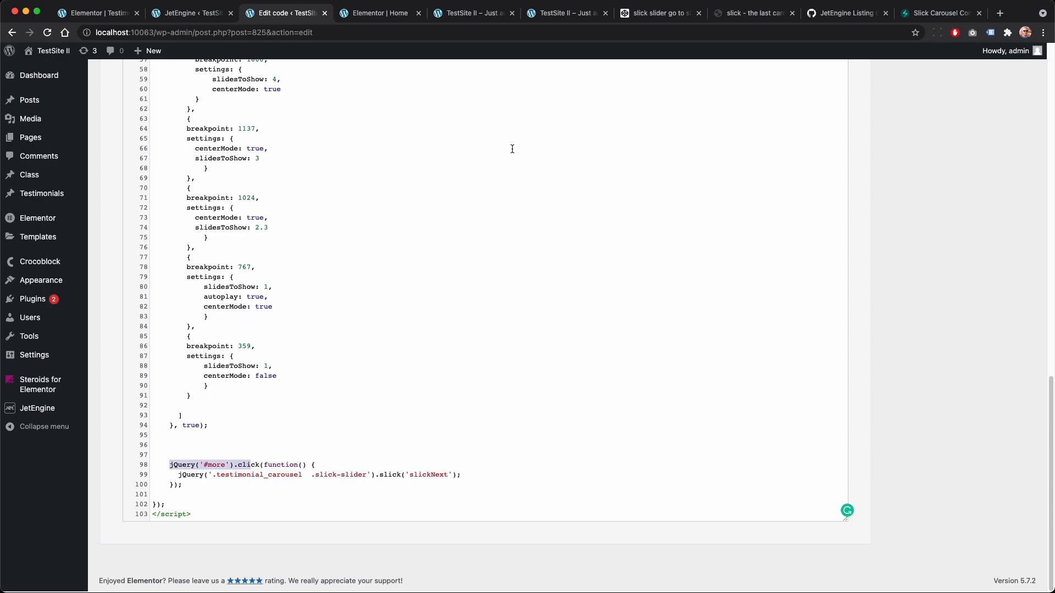
click(377, 13)
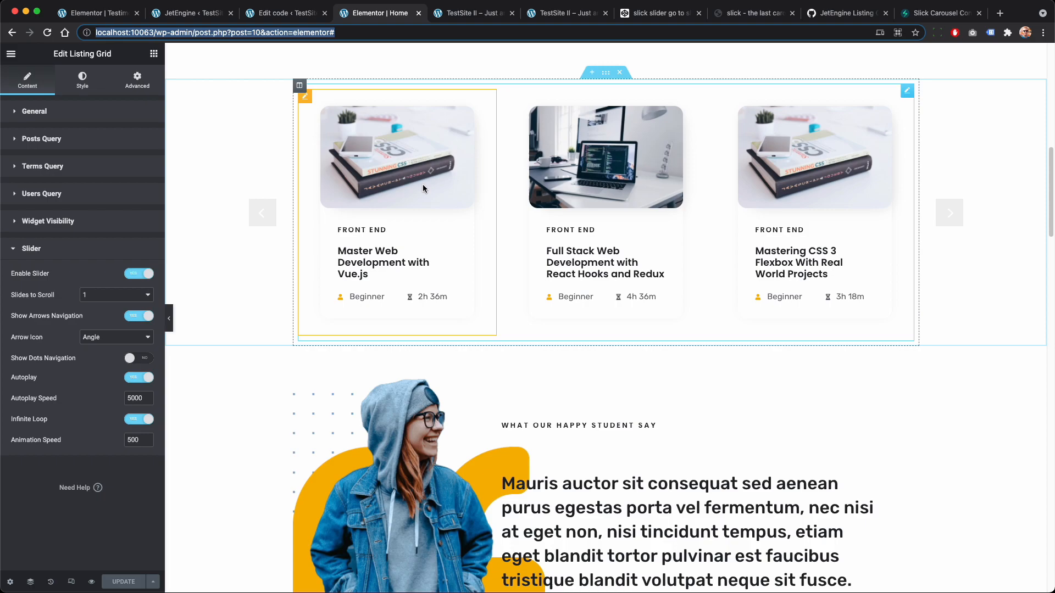
Step: Check that the Read More Reviews button's Advanced CSS ID is 'more', then return to the snippet
scroll(down, 3)
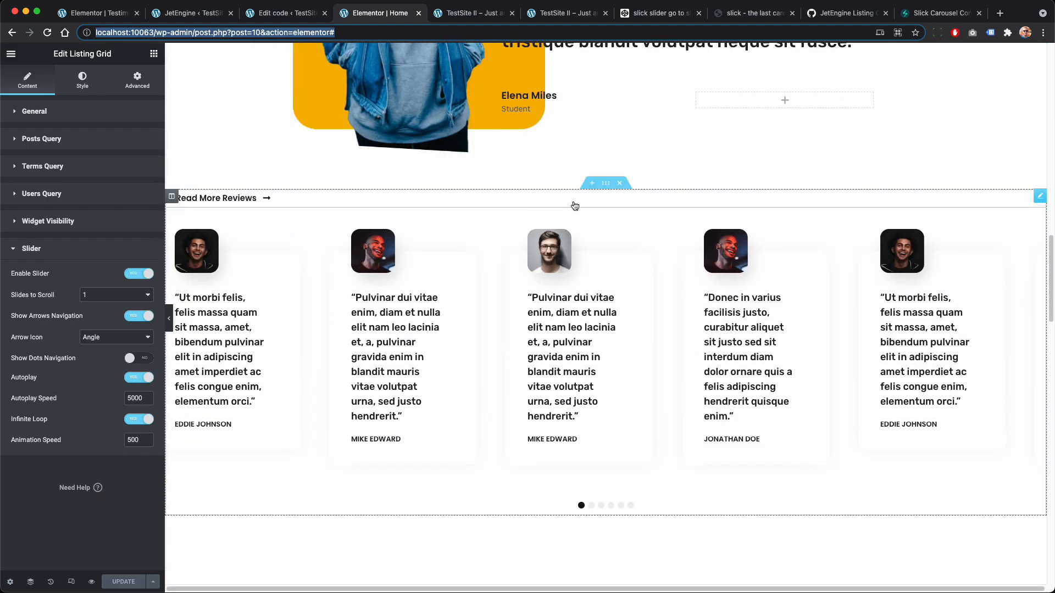
click(216, 198)
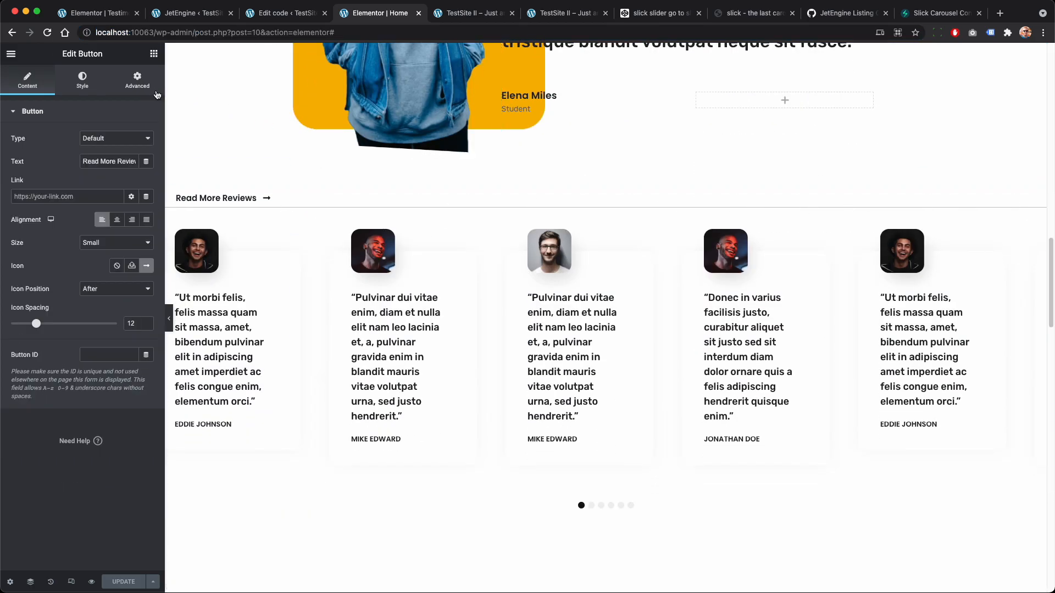
click(136, 79)
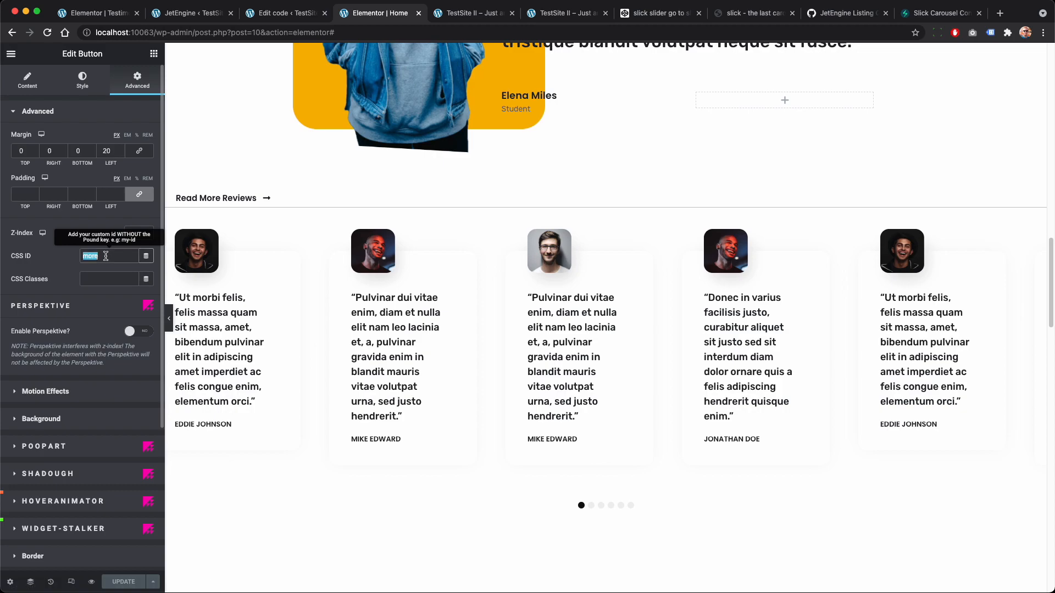
click(282, 12)
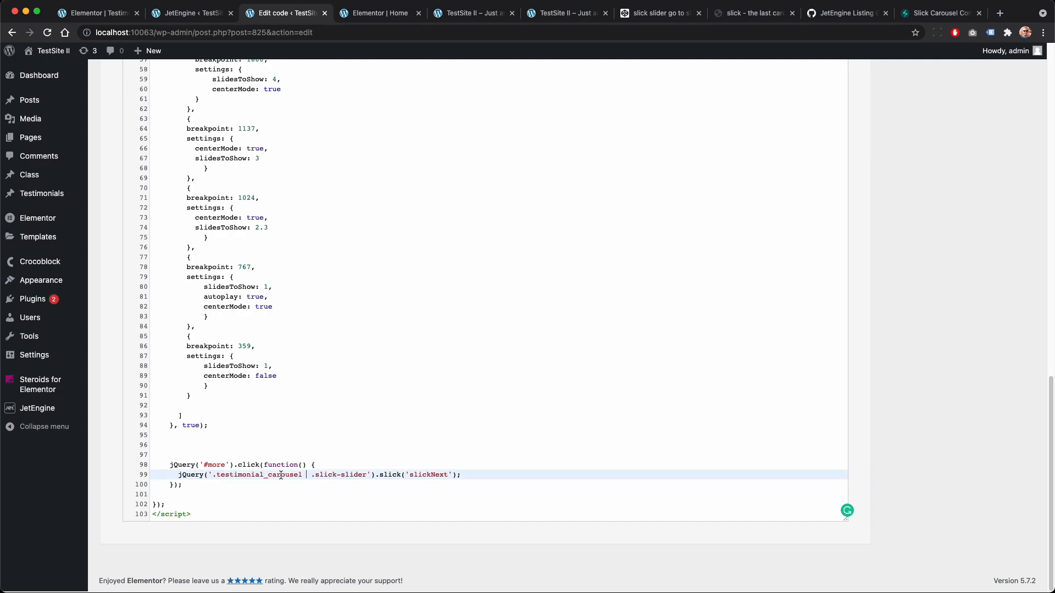
Step: Select the testimonial_carousel class name in the code snippet
double_click(254, 474)
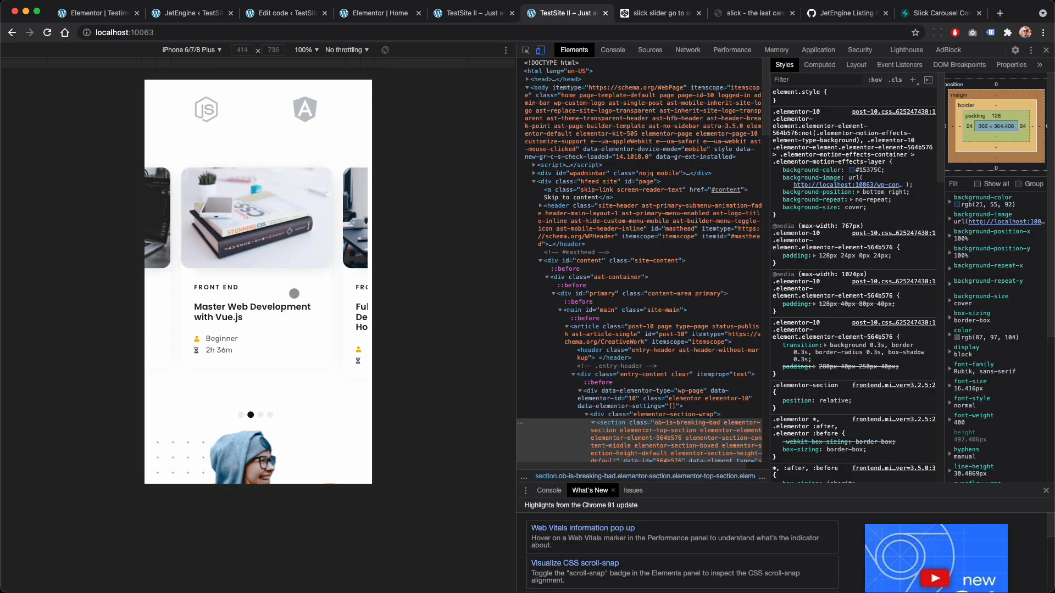
Step: Scroll the iPhone preview to the one-card testimonial slider, then bring up the Slick documentation
scroll(down, 3)
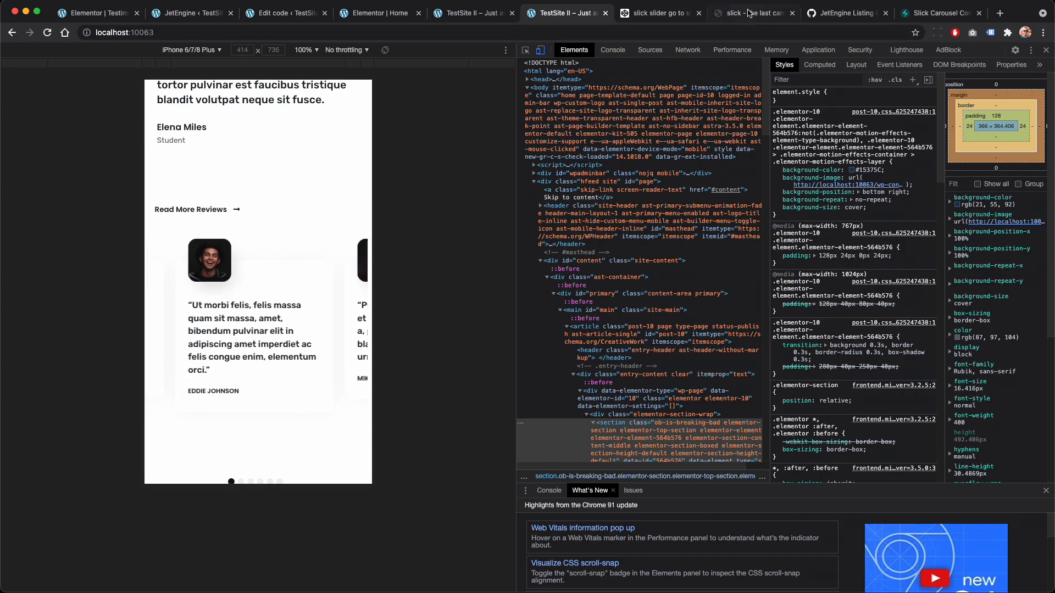
click(753, 12)
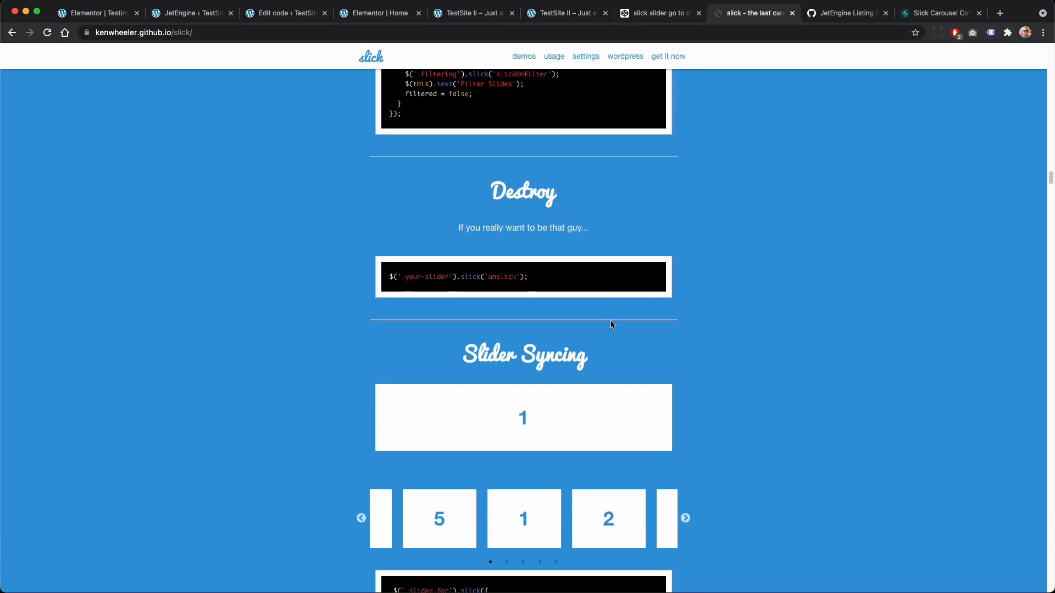
Step: Scroll through the Slick slider-syncing and right-to-left demos, then return to the Continuous Scroll post
scroll(down, 3)
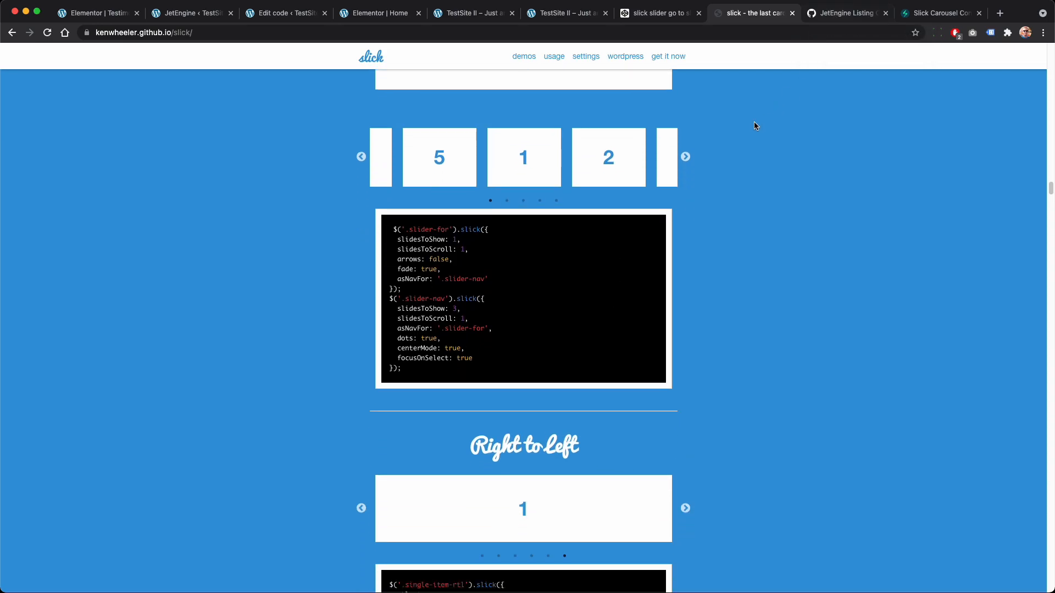
scroll(down, 3)
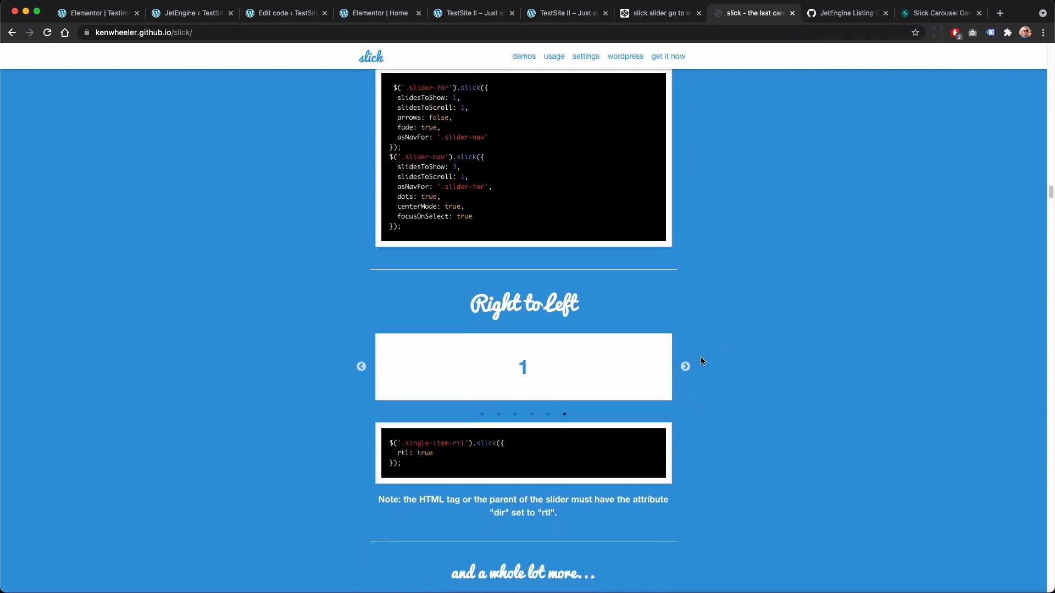
scroll(up, 3)
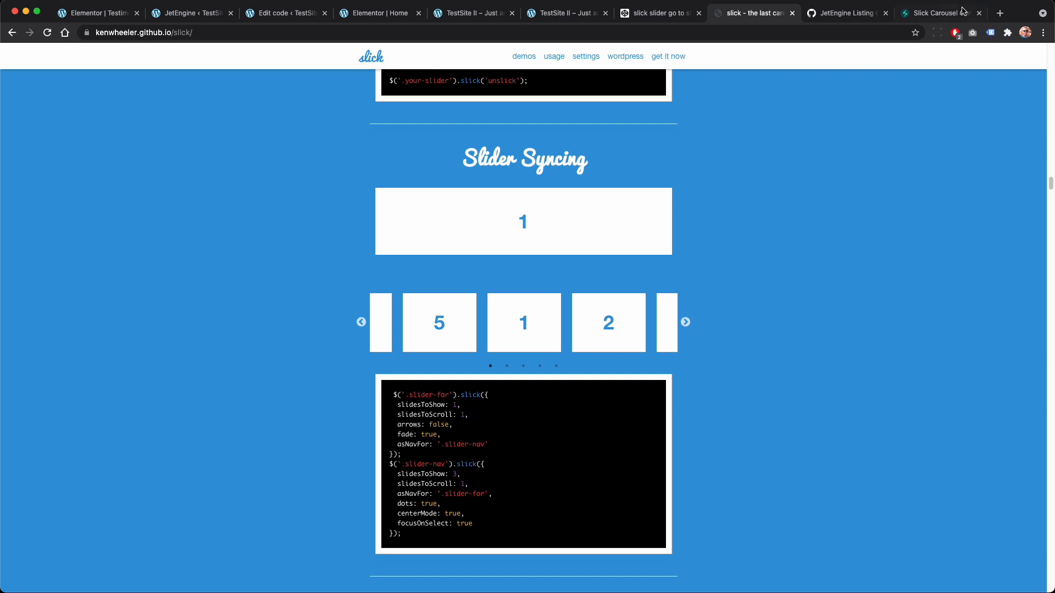
click(935, 12)
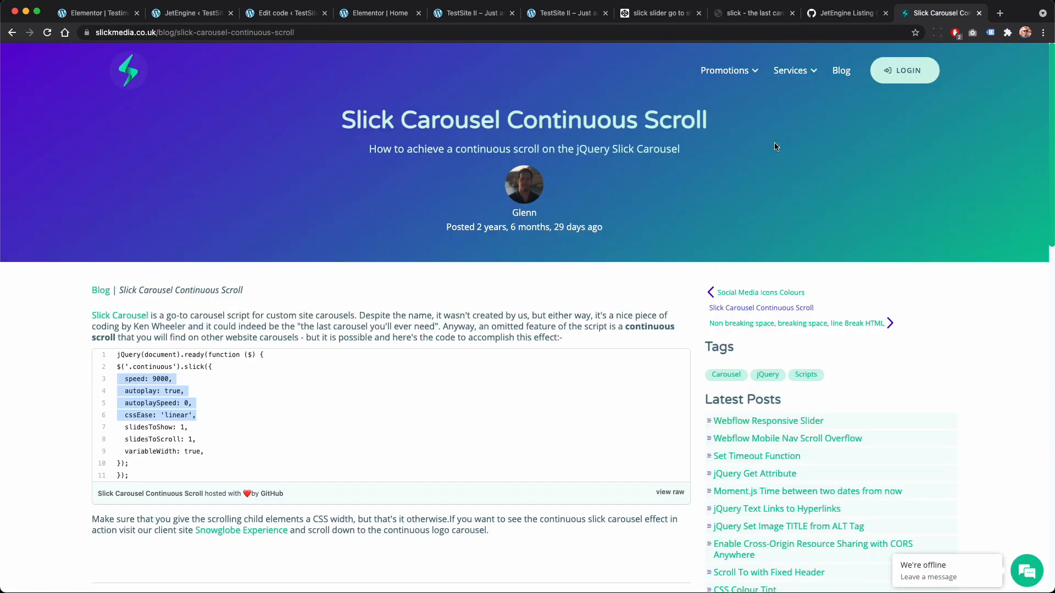
mouse_move(732, 228)
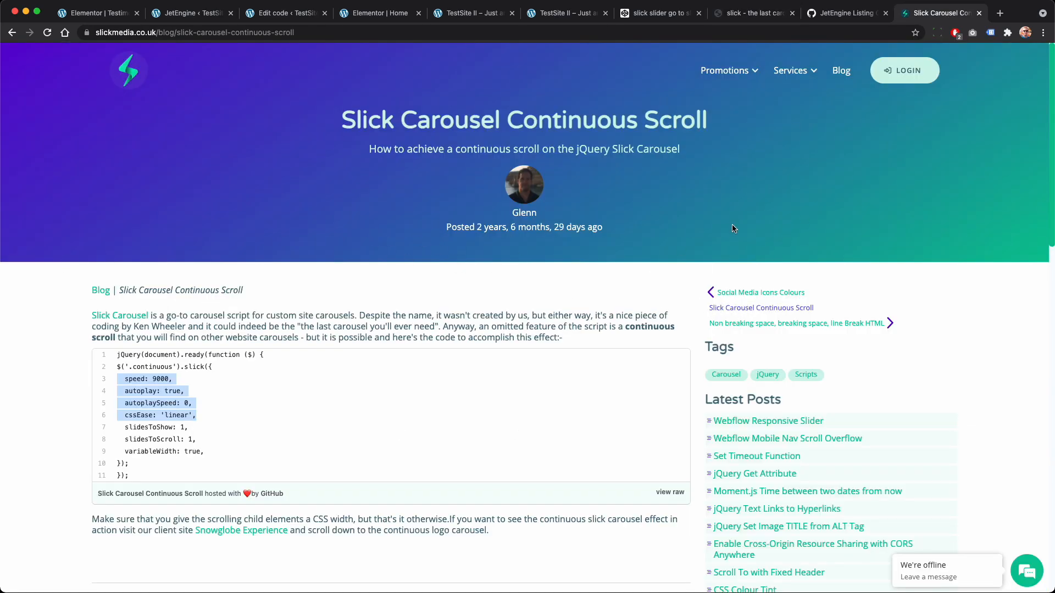